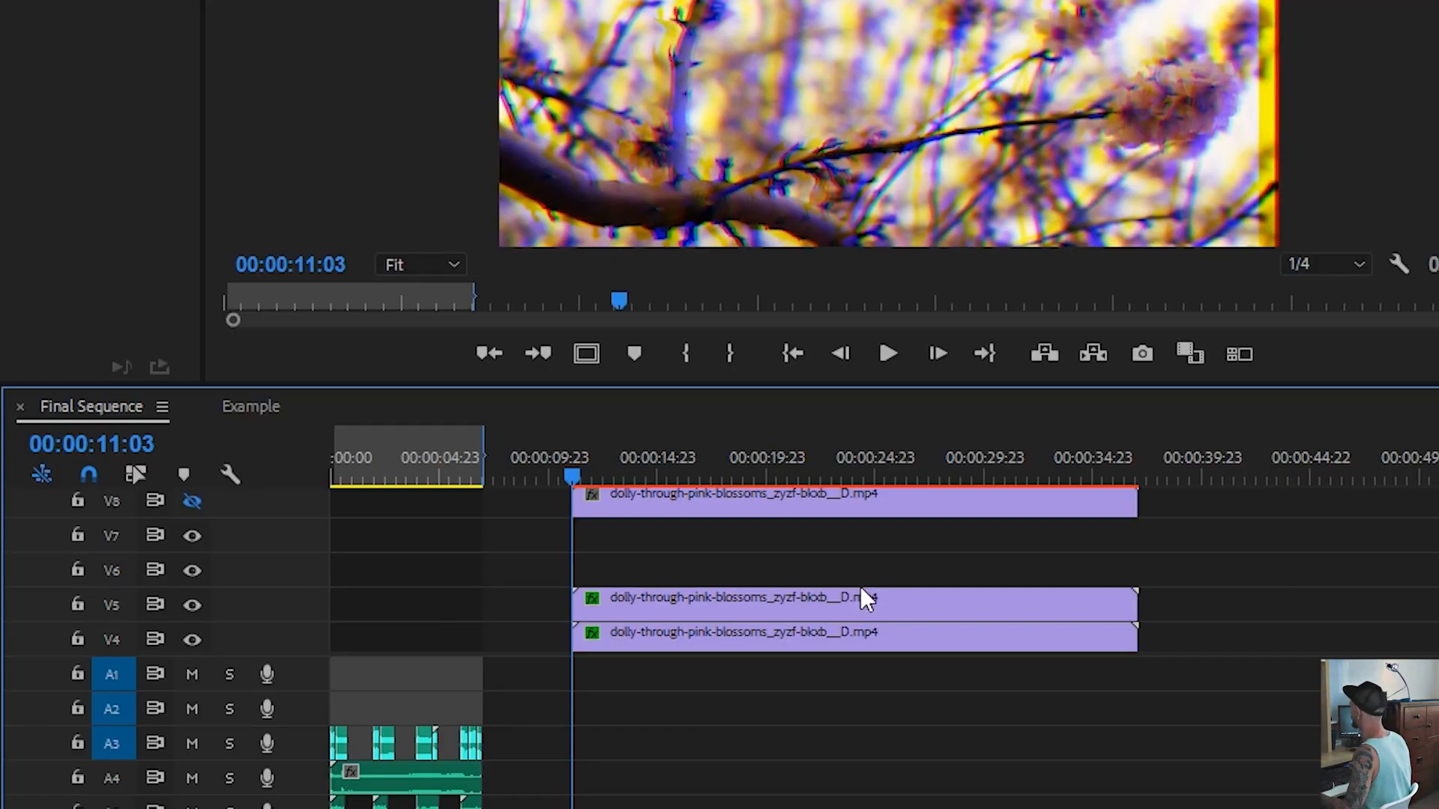
# Preview the RGB split by hiding and re-showing individual color layers.
pyautogui.scroll(-3)
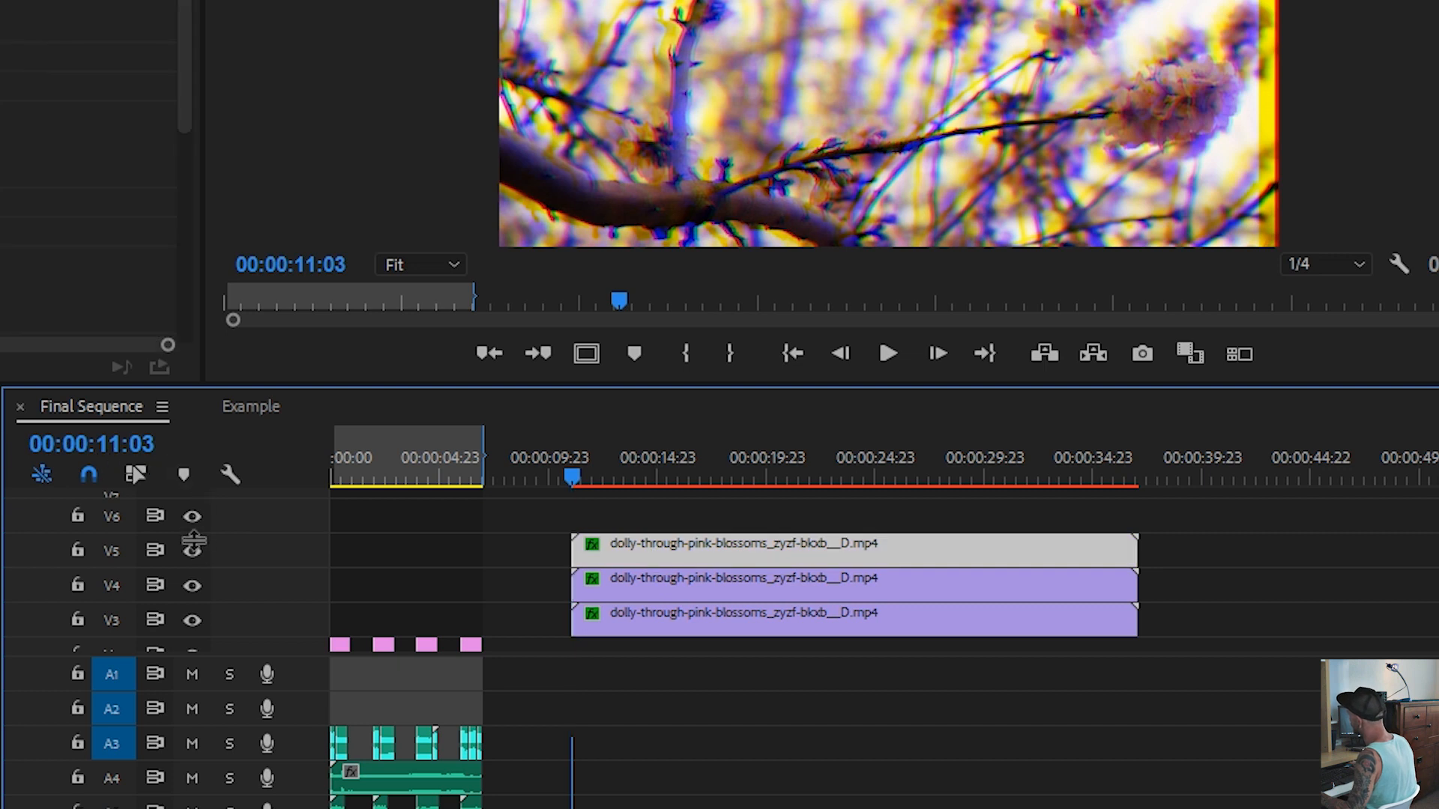
pyautogui.click(192, 550)
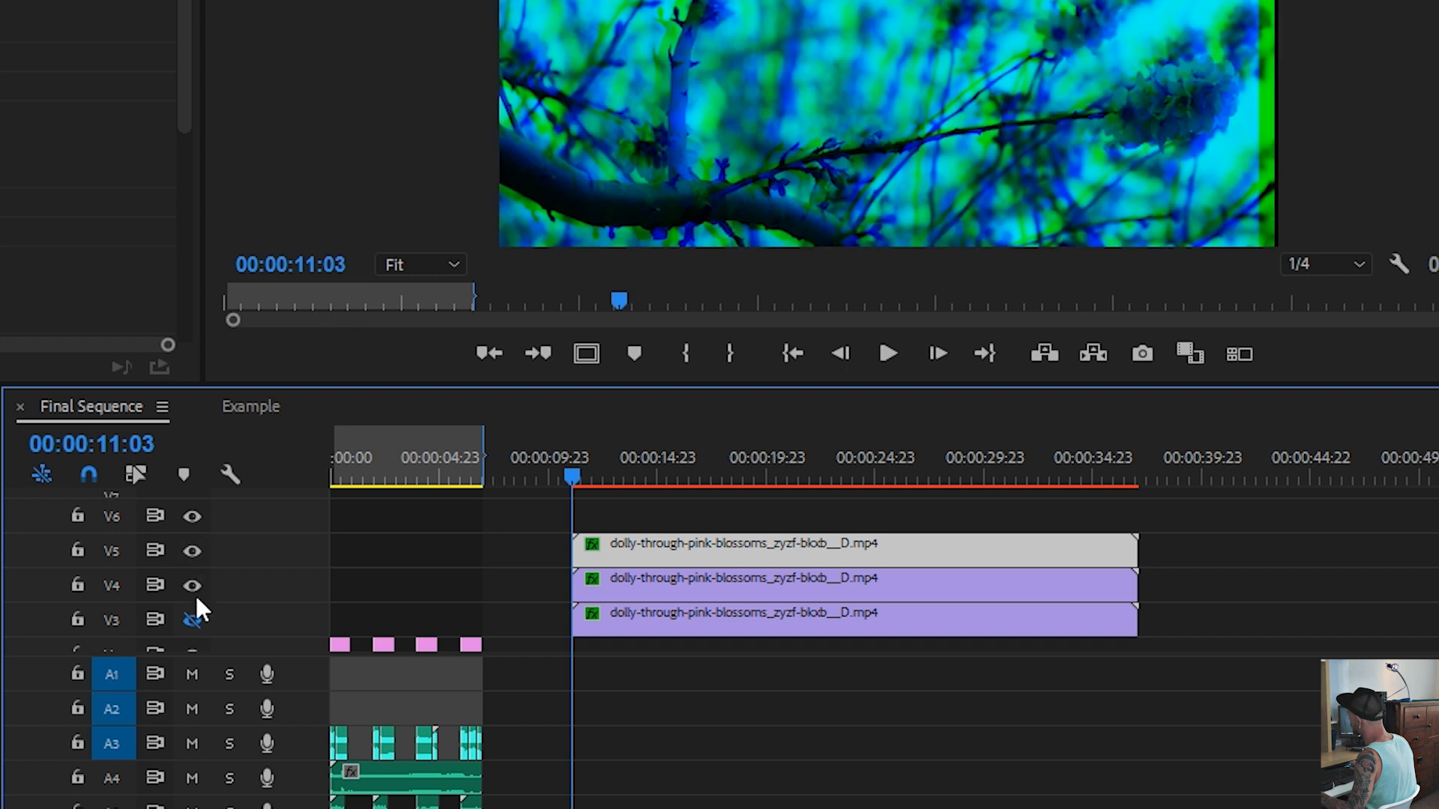
pyautogui.click(192, 550)
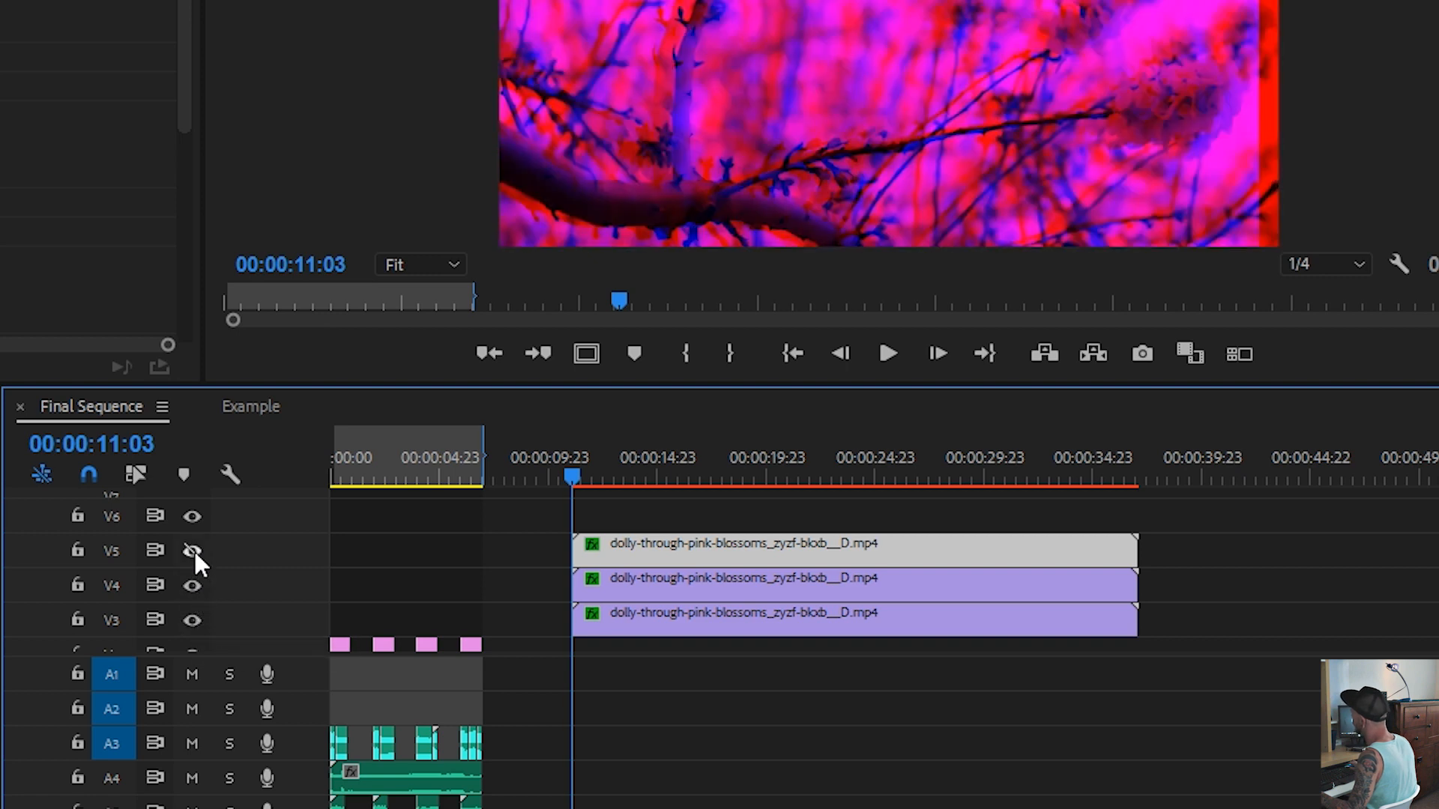
pyautogui.click(192, 550)
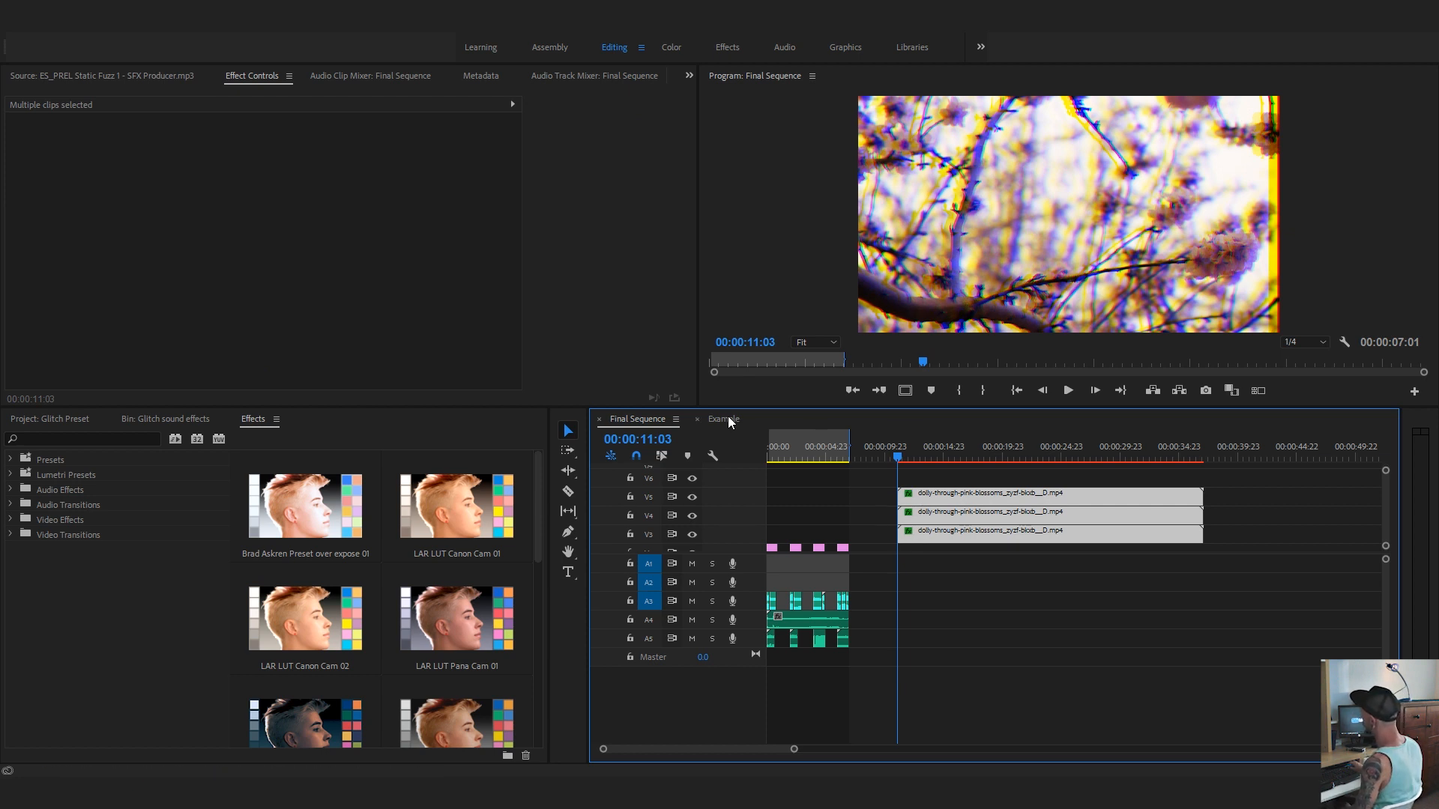
# Select the blossom clip in the Example sequence and apply the Tyler Glitch 01 rgb Split preset.
pyautogui.click(723, 420)
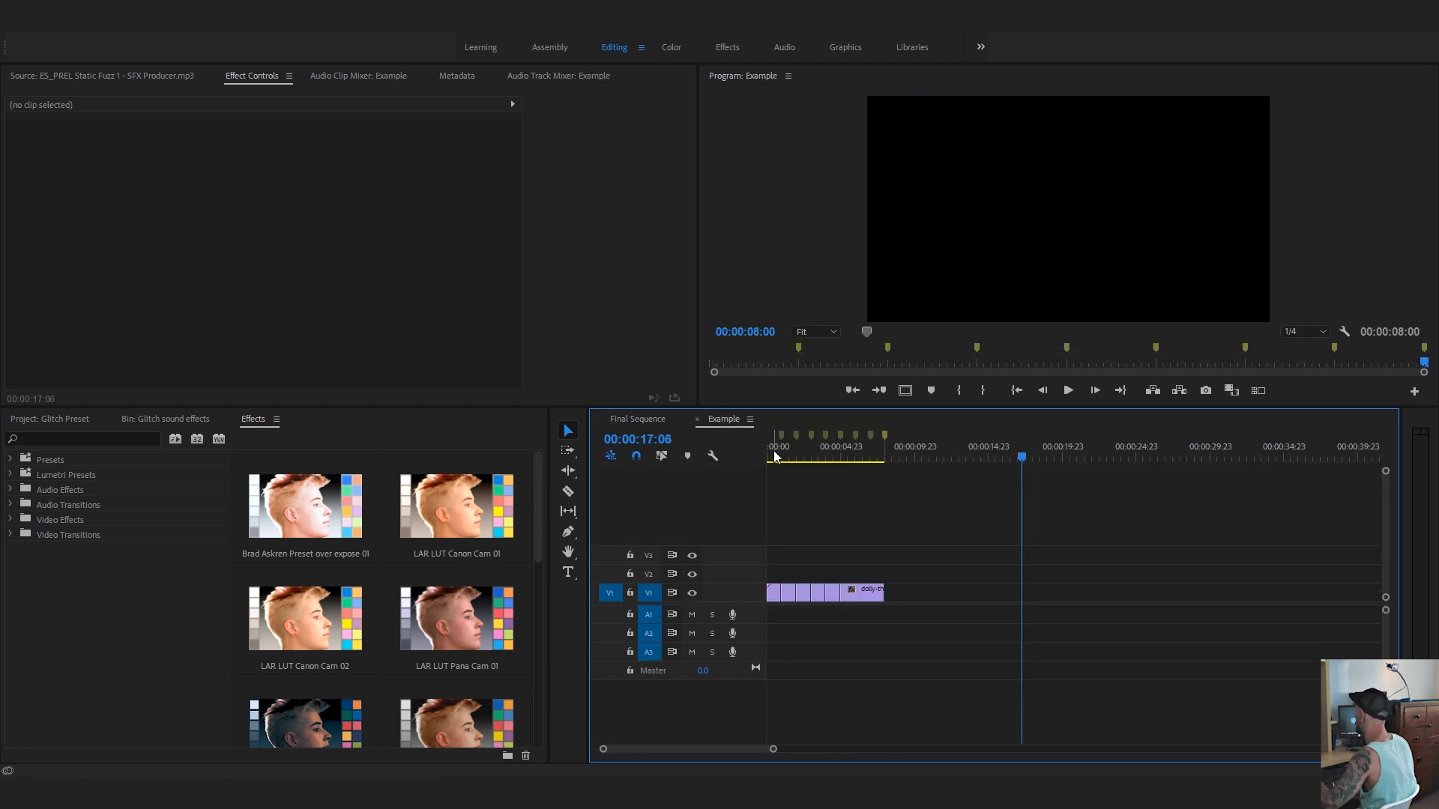
pyautogui.click(824, 447)
pyautogui.write('rgb')
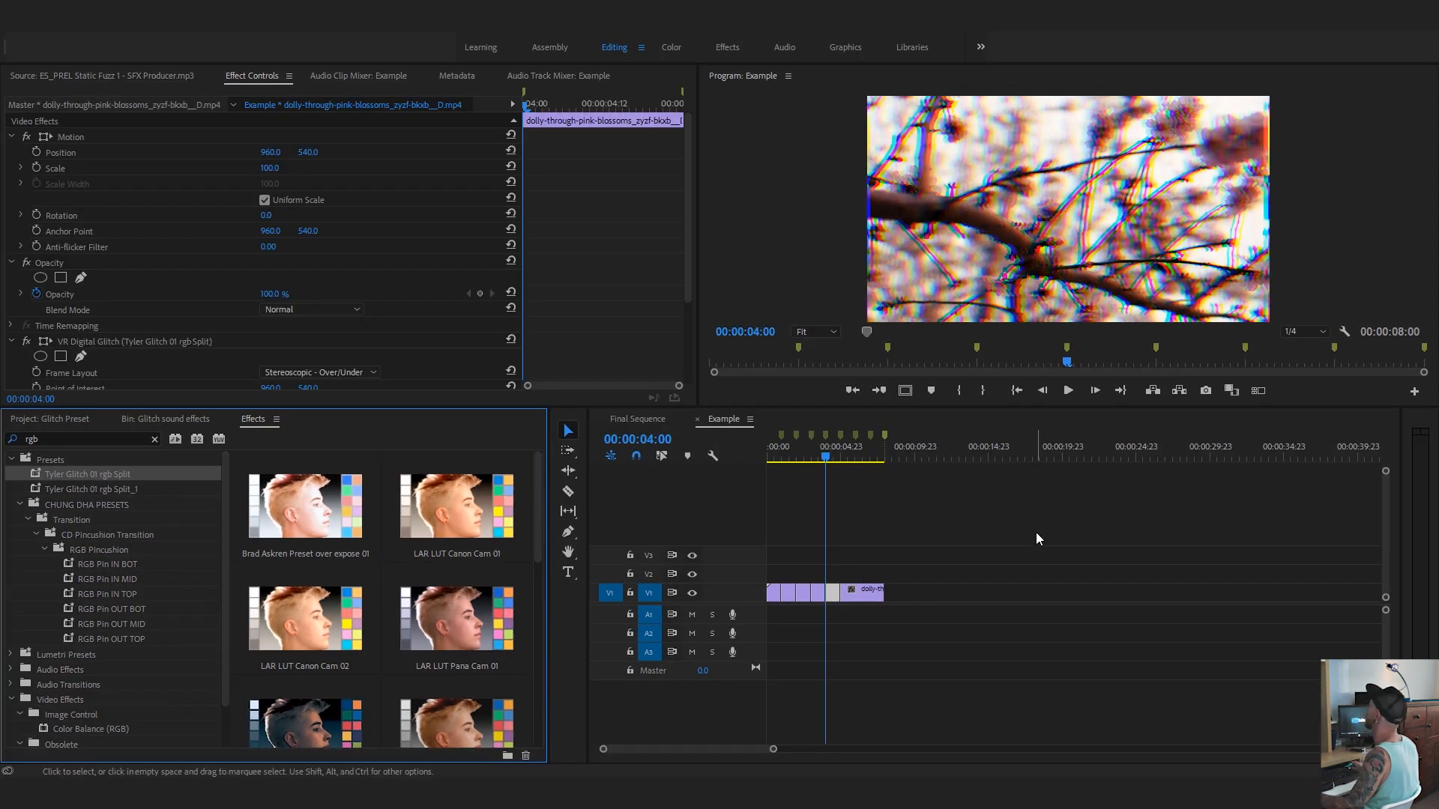
pyautogui.moveTo(1040, 508)
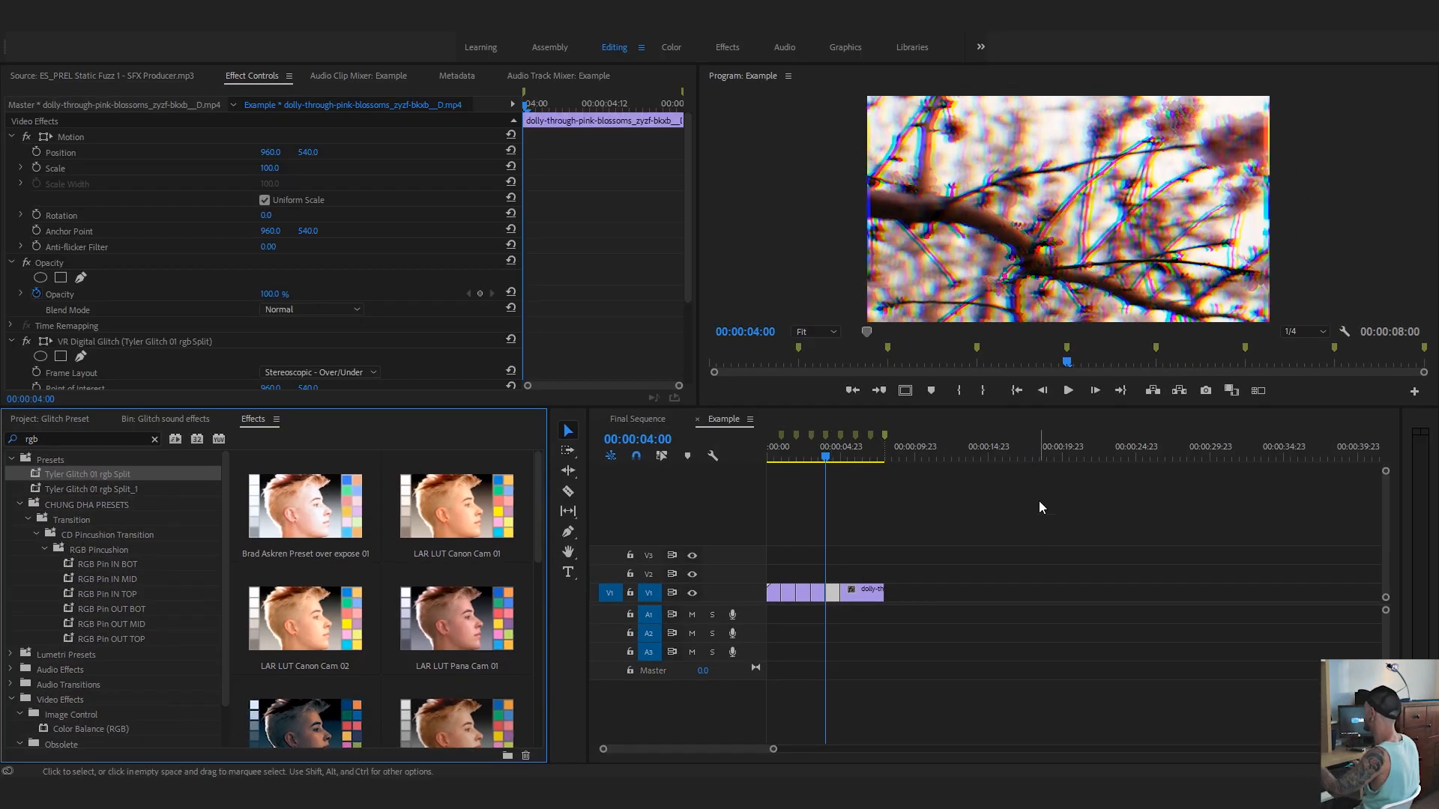
pyautogui.moveTo(869, 538)
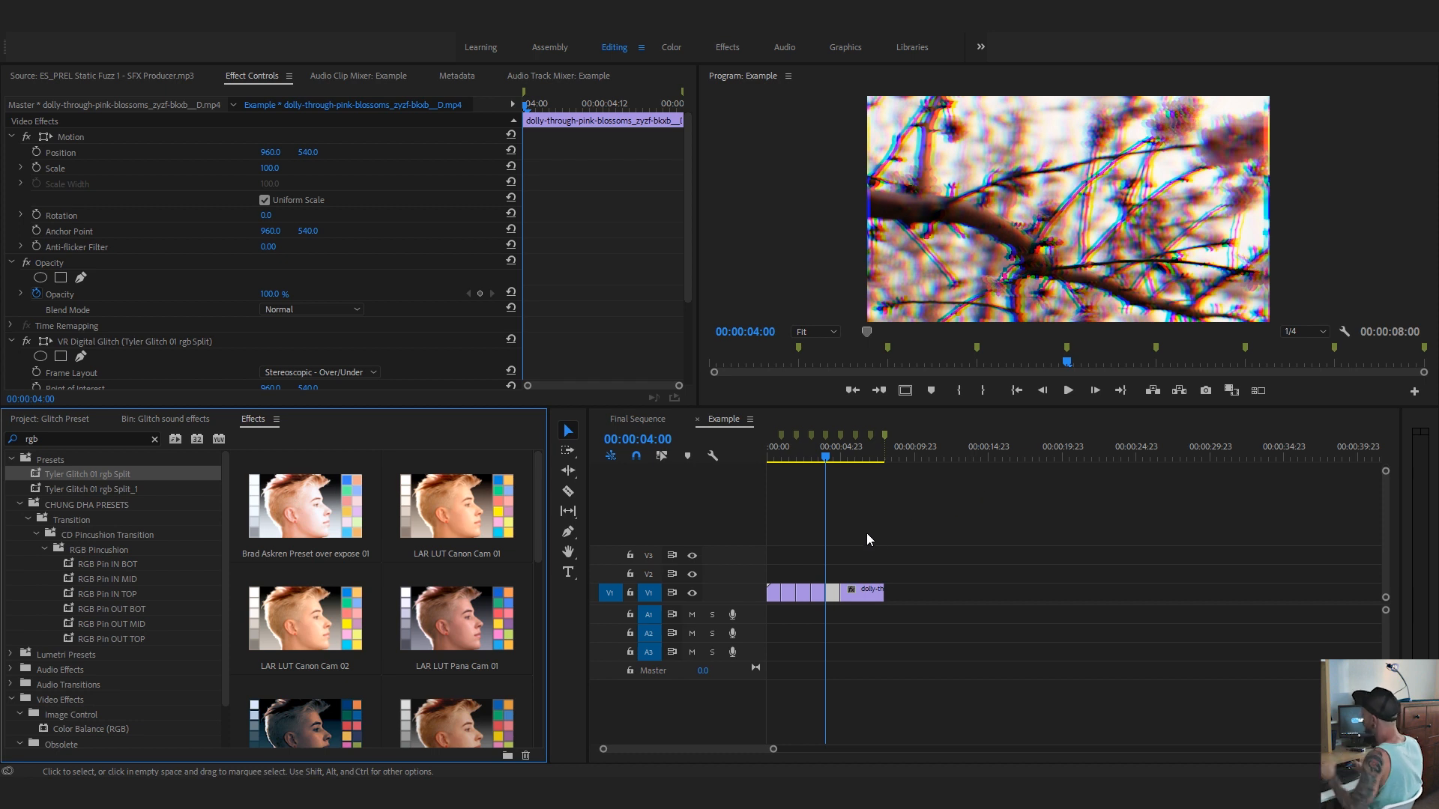
pyautogui.moveTo(706, 224)
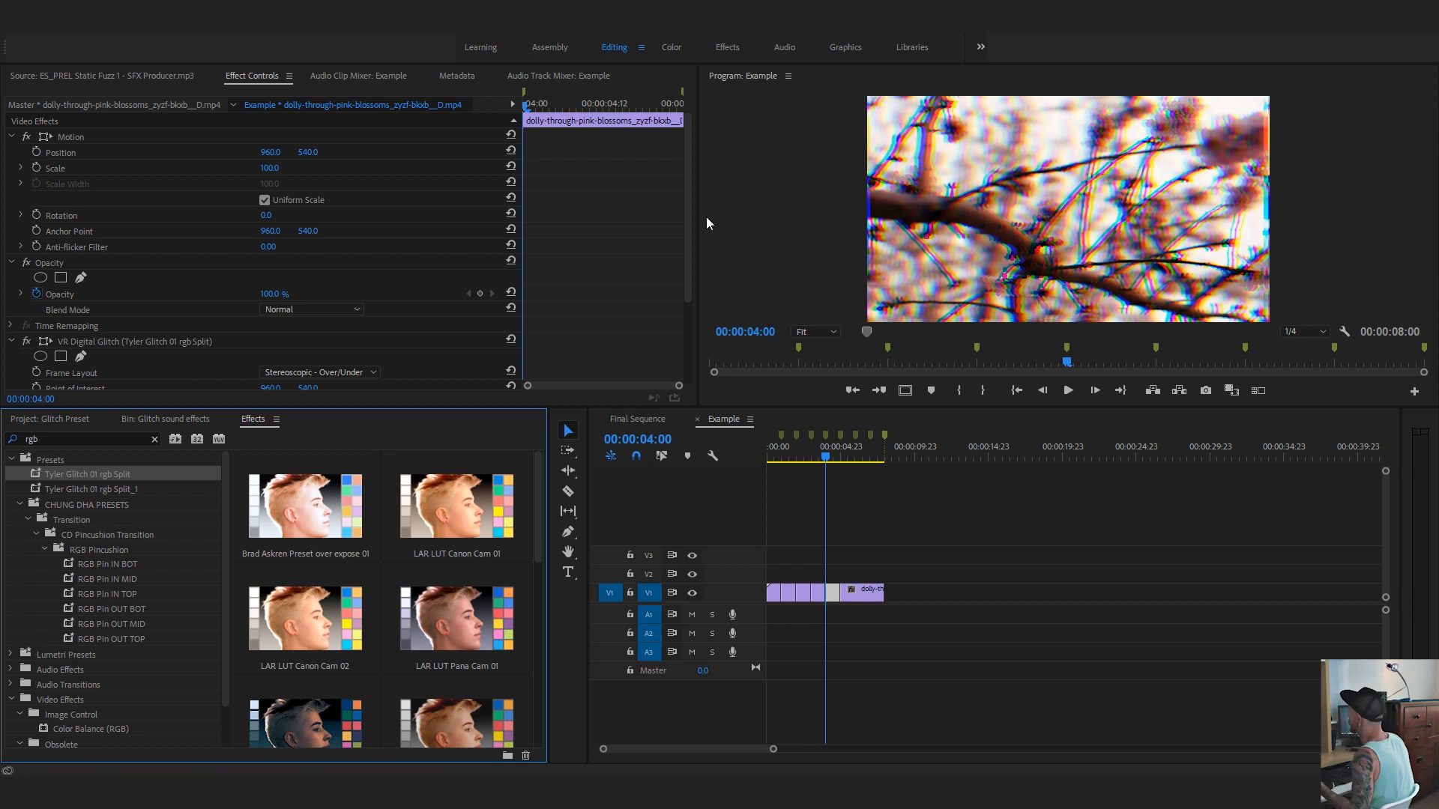
pyautogui.scroll(-3)
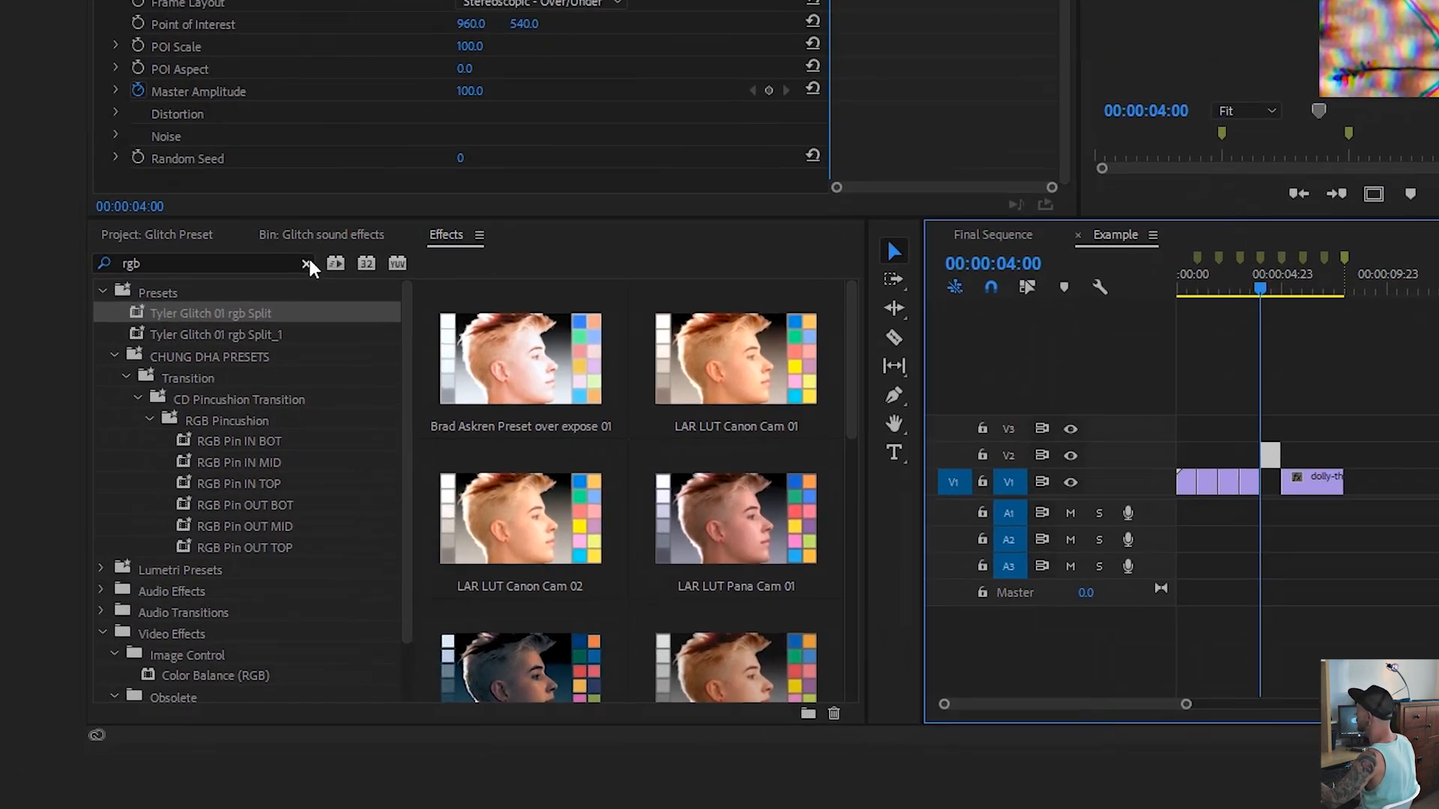
# Find VR Digital Glitch by searching 'vr glitch' and apply it with Monoscopic frame layout.
pyautogui.write('vr g')
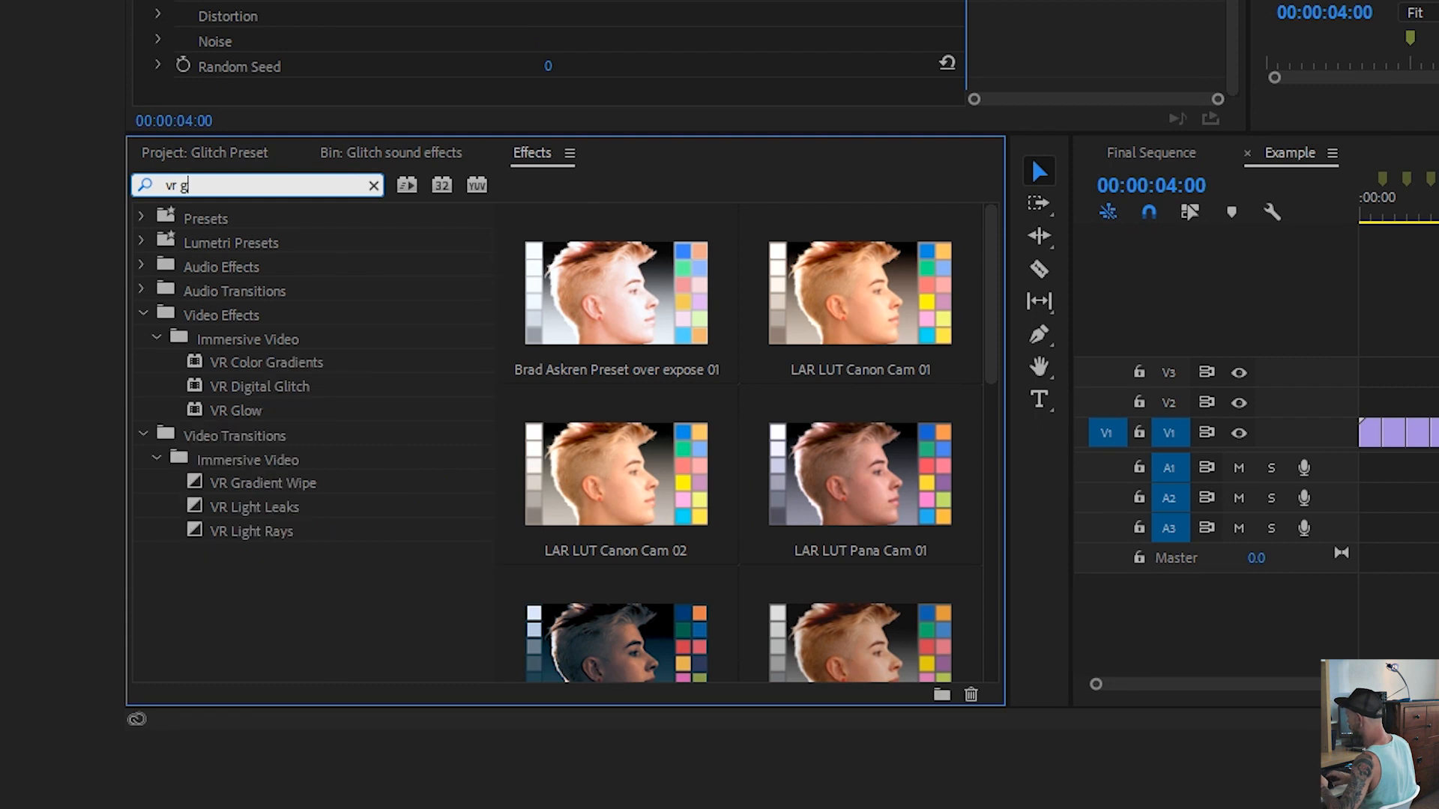
pyautogui.write('litch')
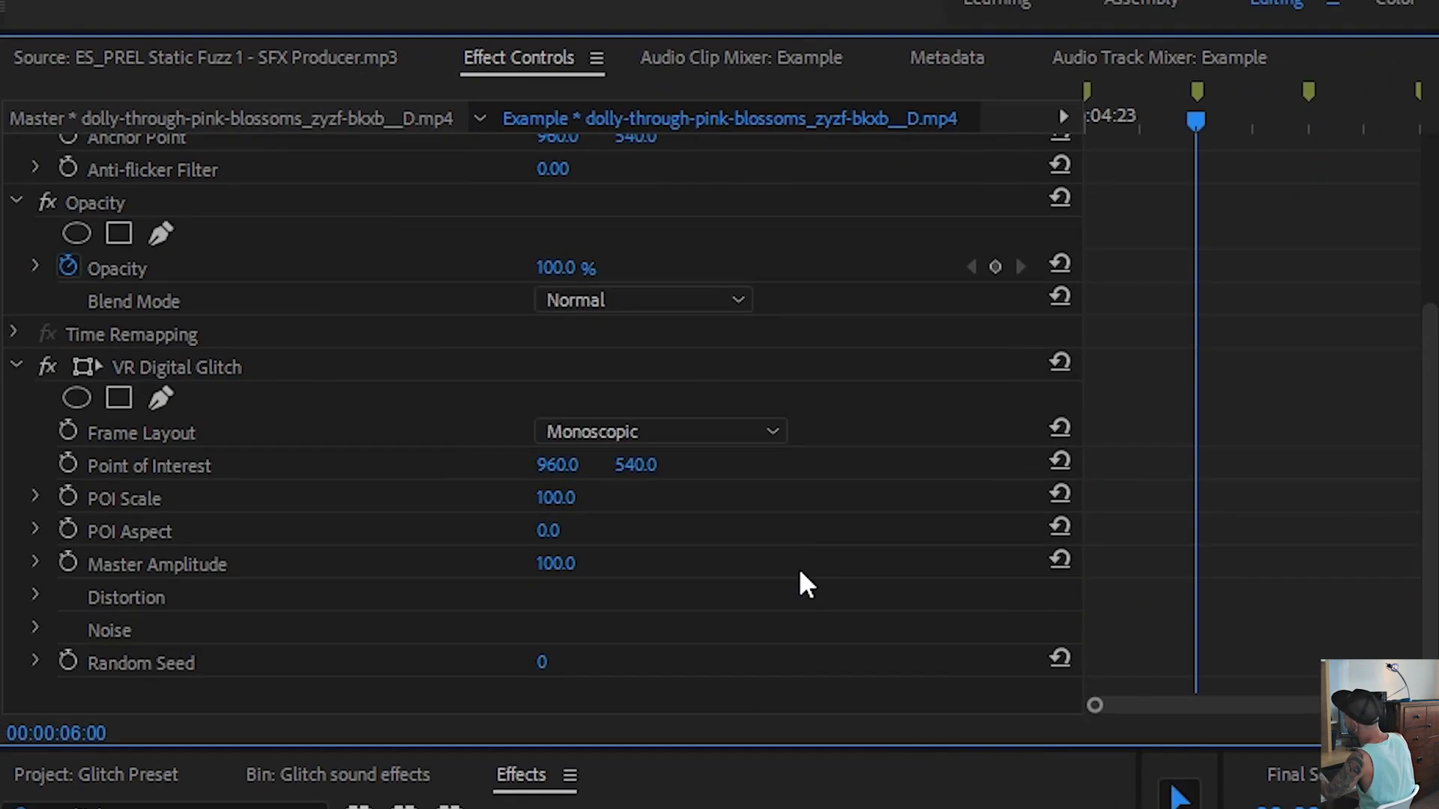
# Set Color Distortion 99 and Distortion Complexity 100, then save VR Digital Glitch as a preset.
pyautogui.click(34, 598)
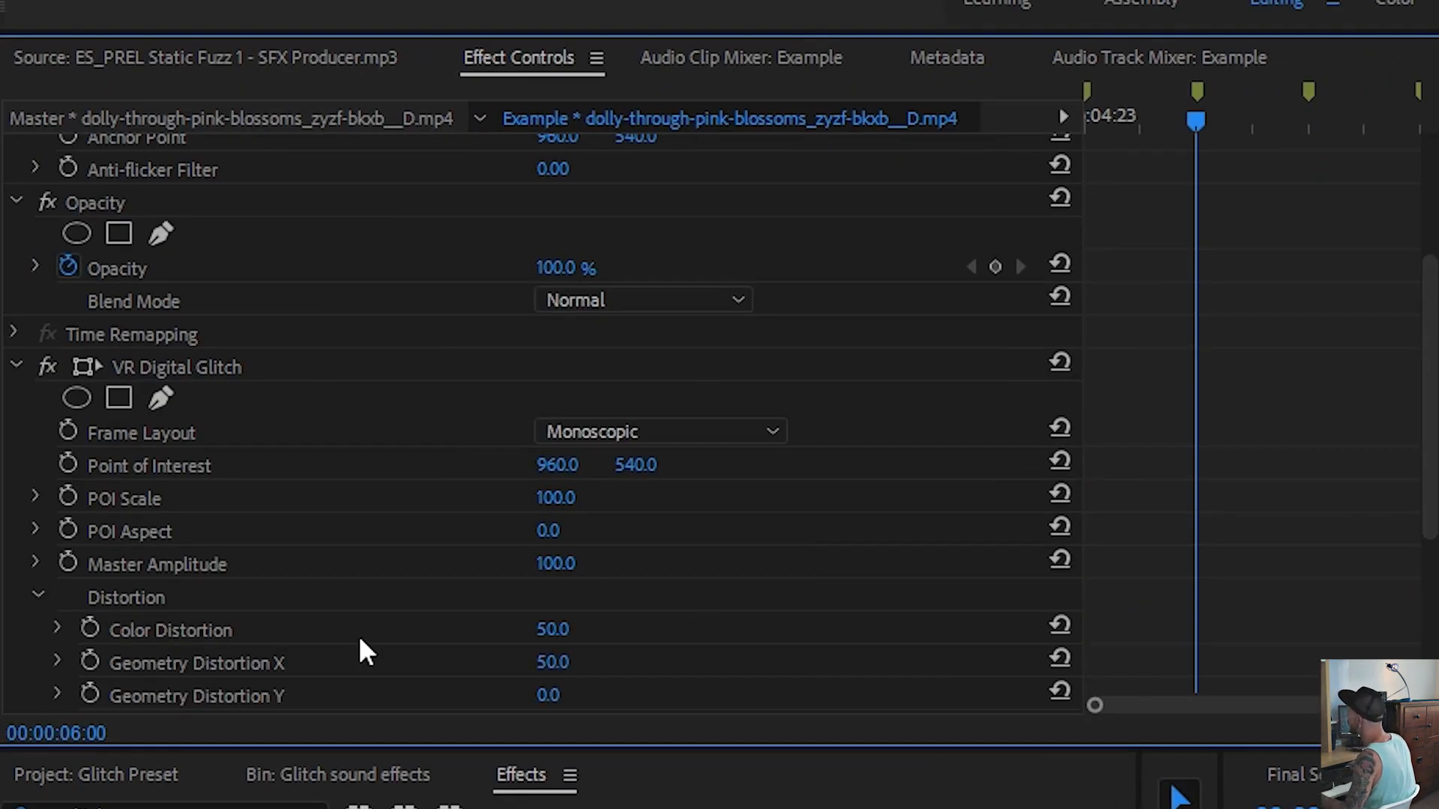
pyautogui.scroll(-3)
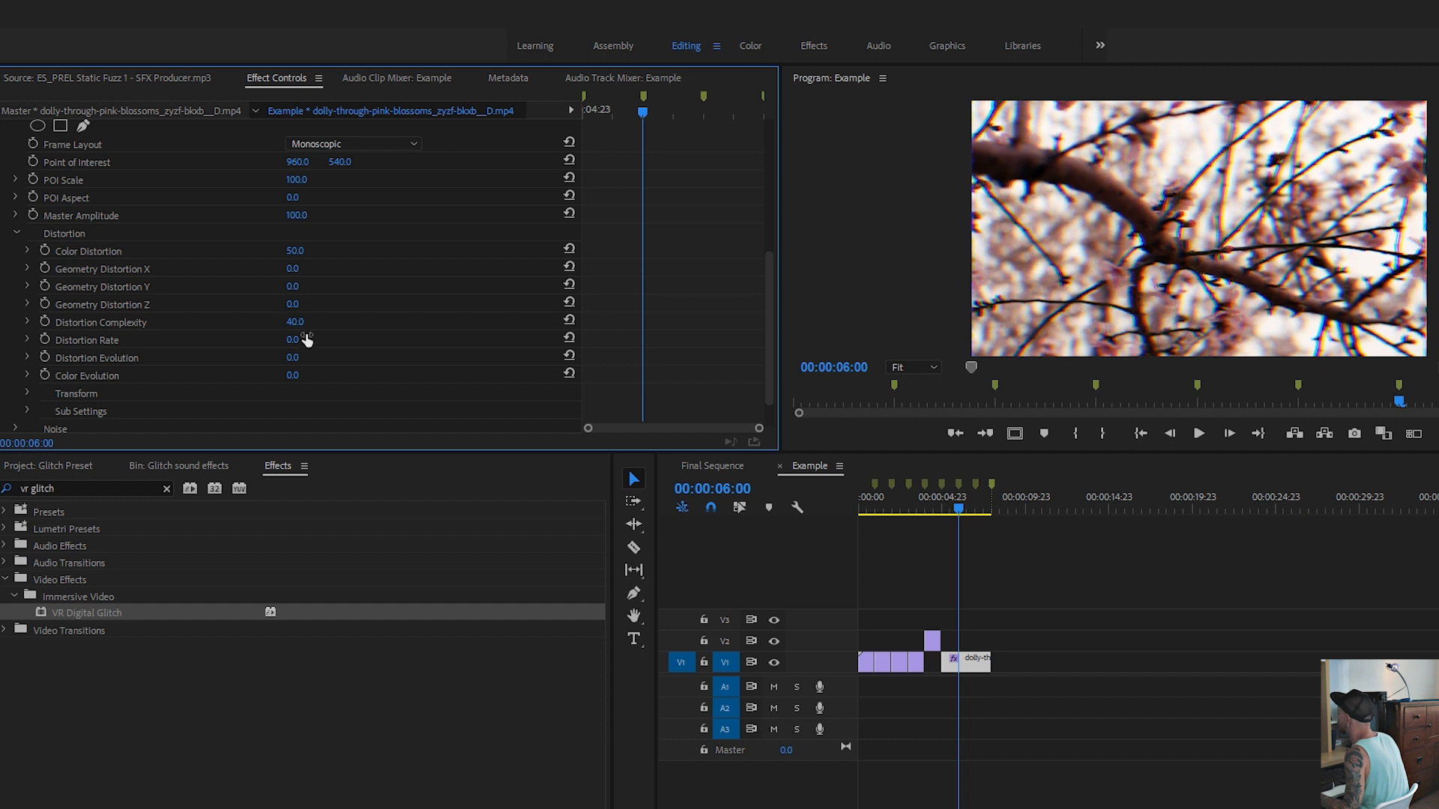
pyautogui.moveTo(183, 458)
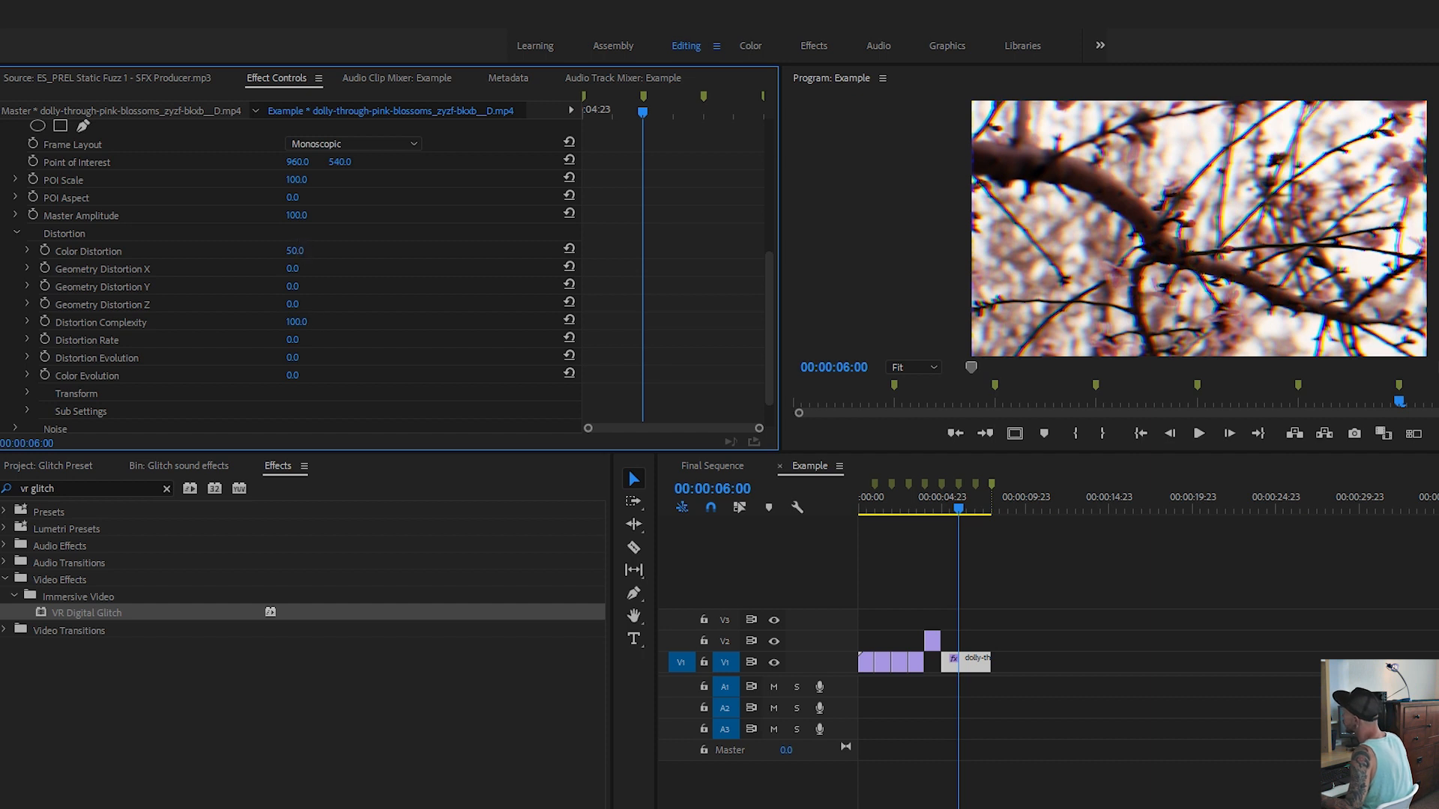
pyautogui.moveTo(295, 250); pyautogui.dragTo(329, 250)
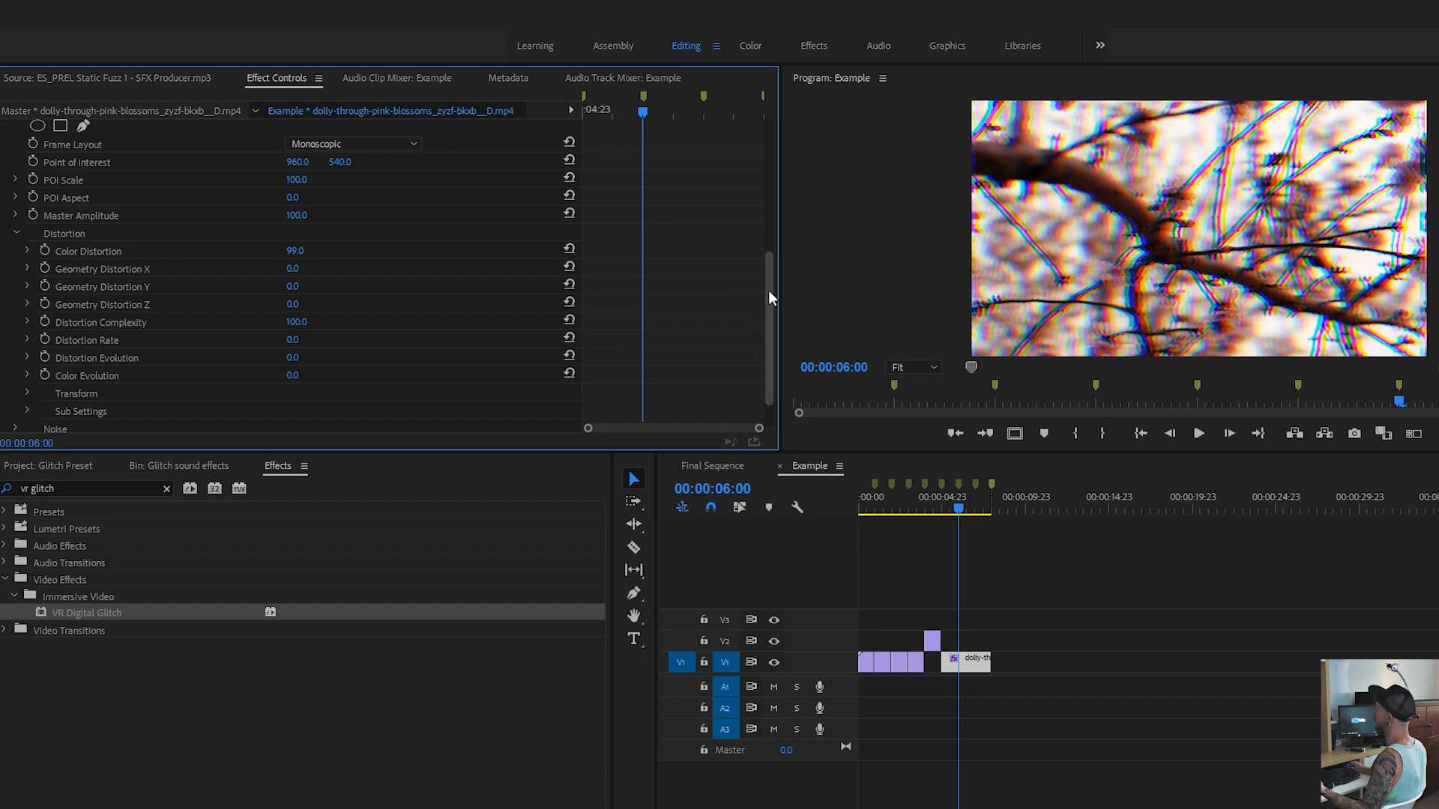
pyautogui.scroll(3)
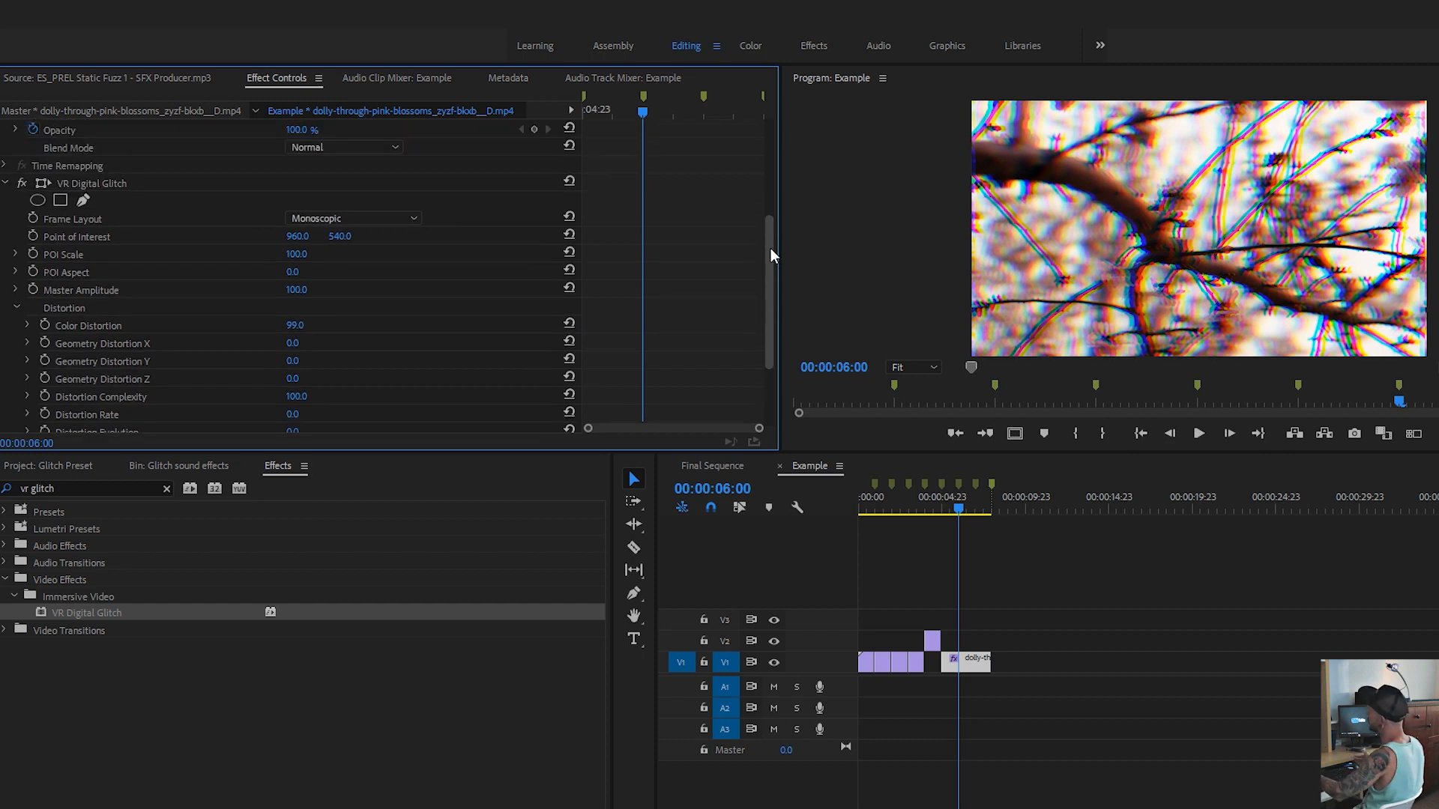
pyautogui.moveTo(312, 300)
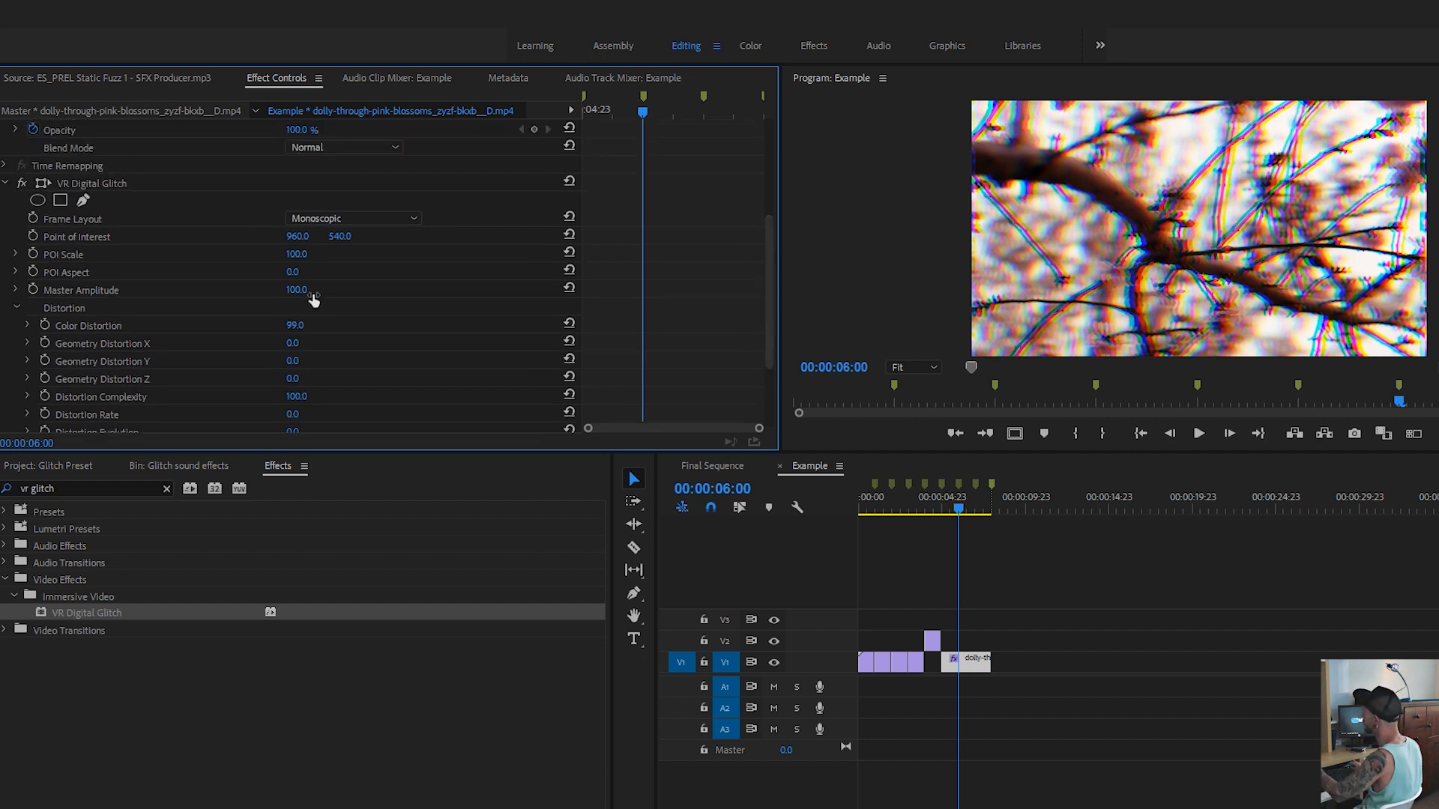
pyautogui.moveTo(410, 357)
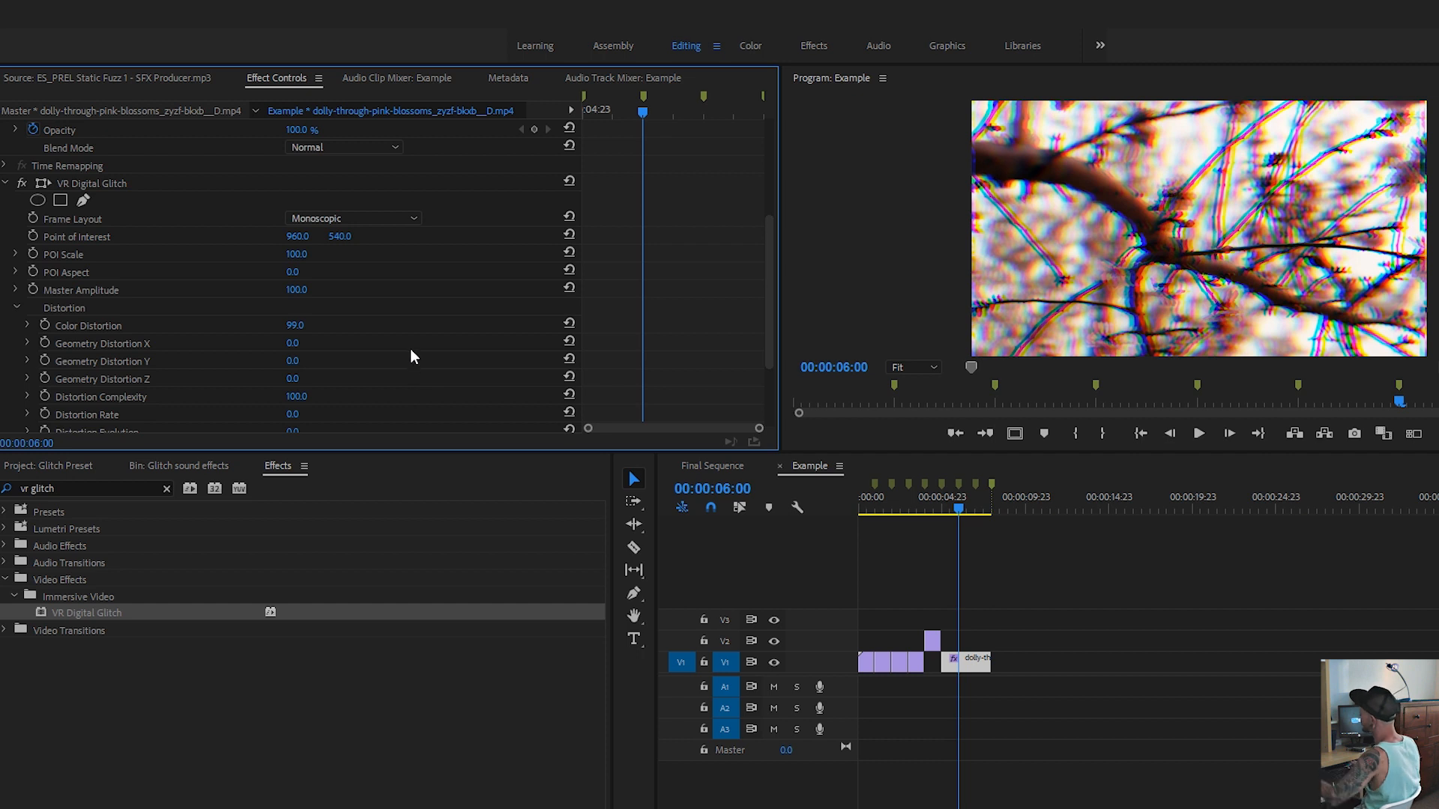
pyautogui.rightClick(91, 183)
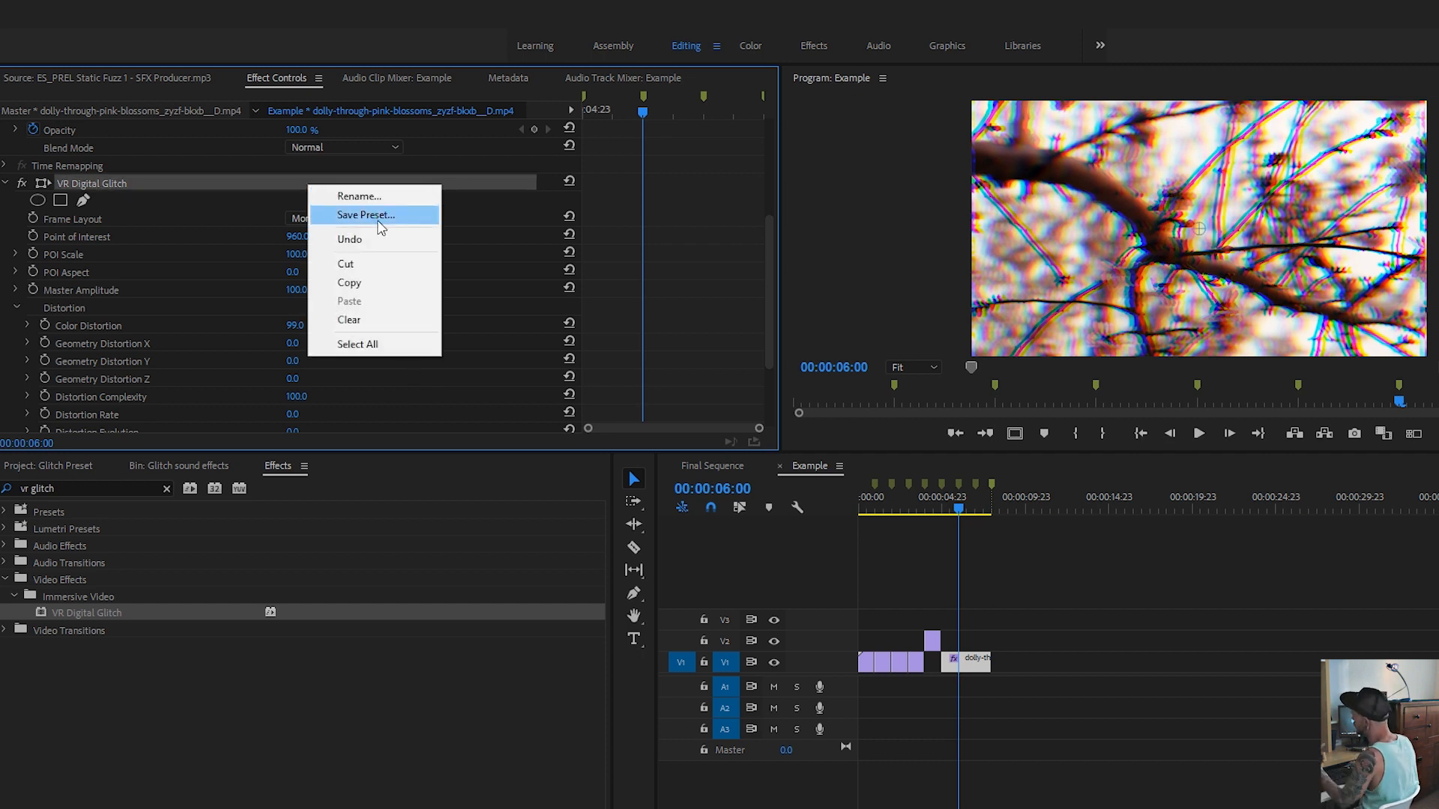
pyautogui.moveTo(476, 324)
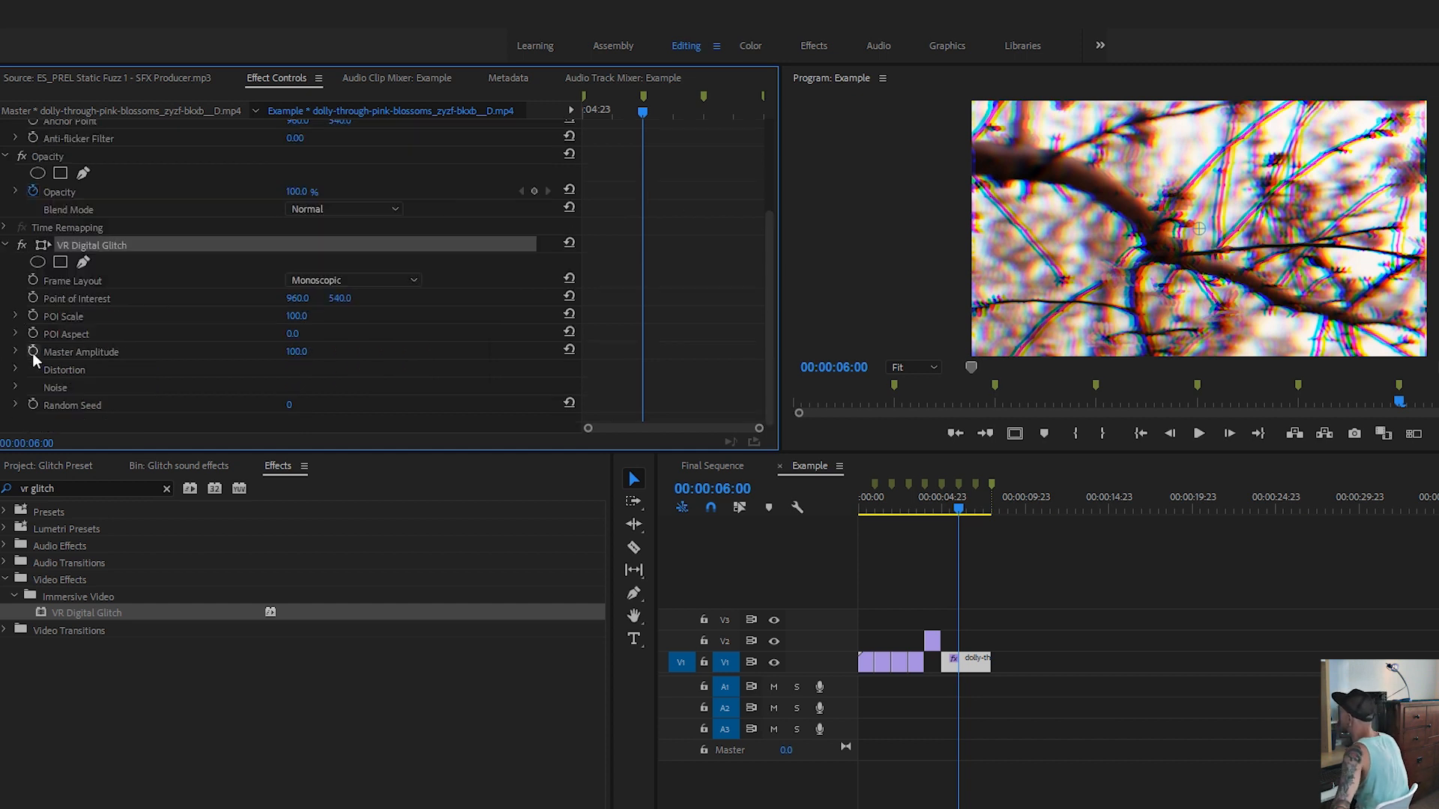
# Keyframe Master Amplitude between 0 and 100 so the glitch switches on and off.
pyautogui.click(33, 352)
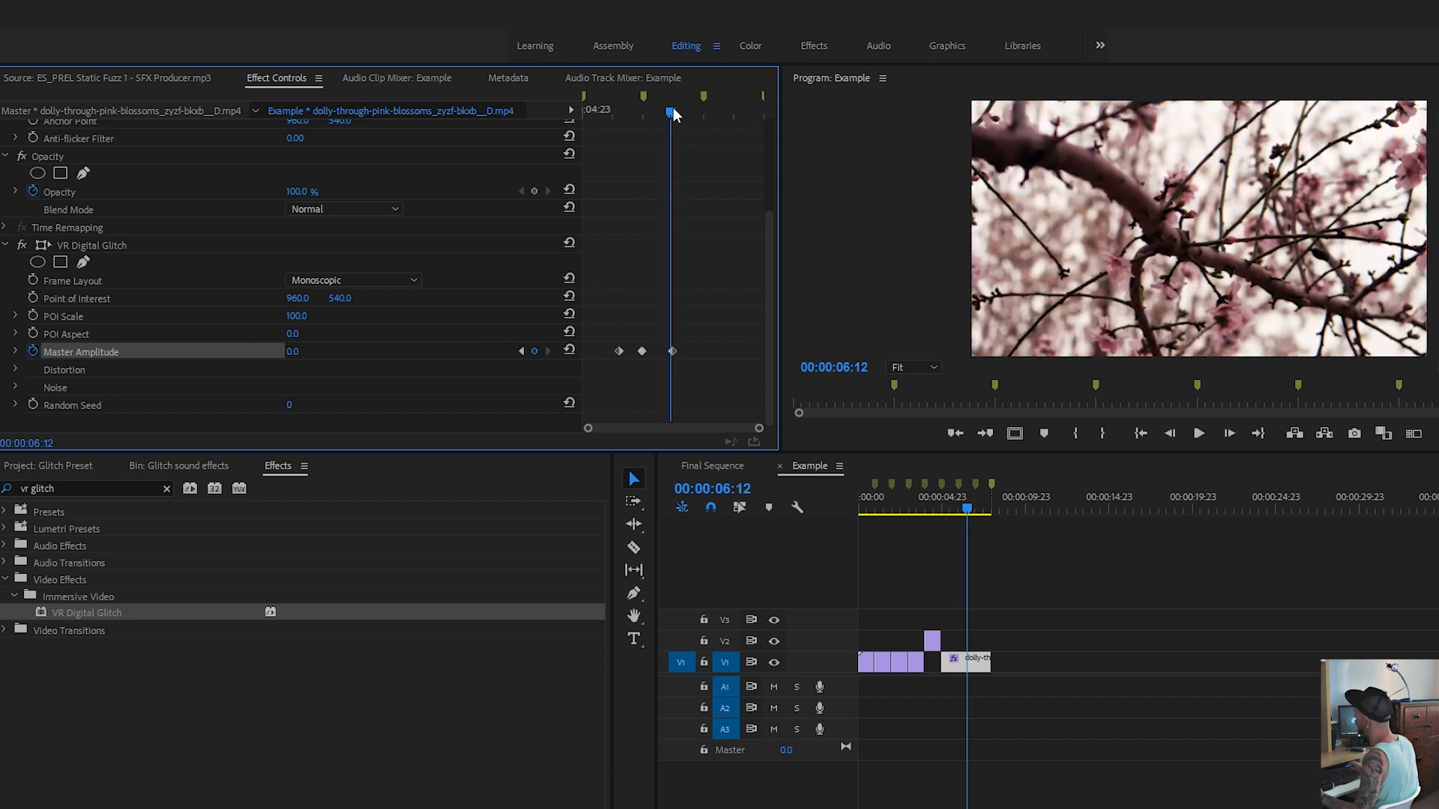
pyautogui.click(1197, 431)
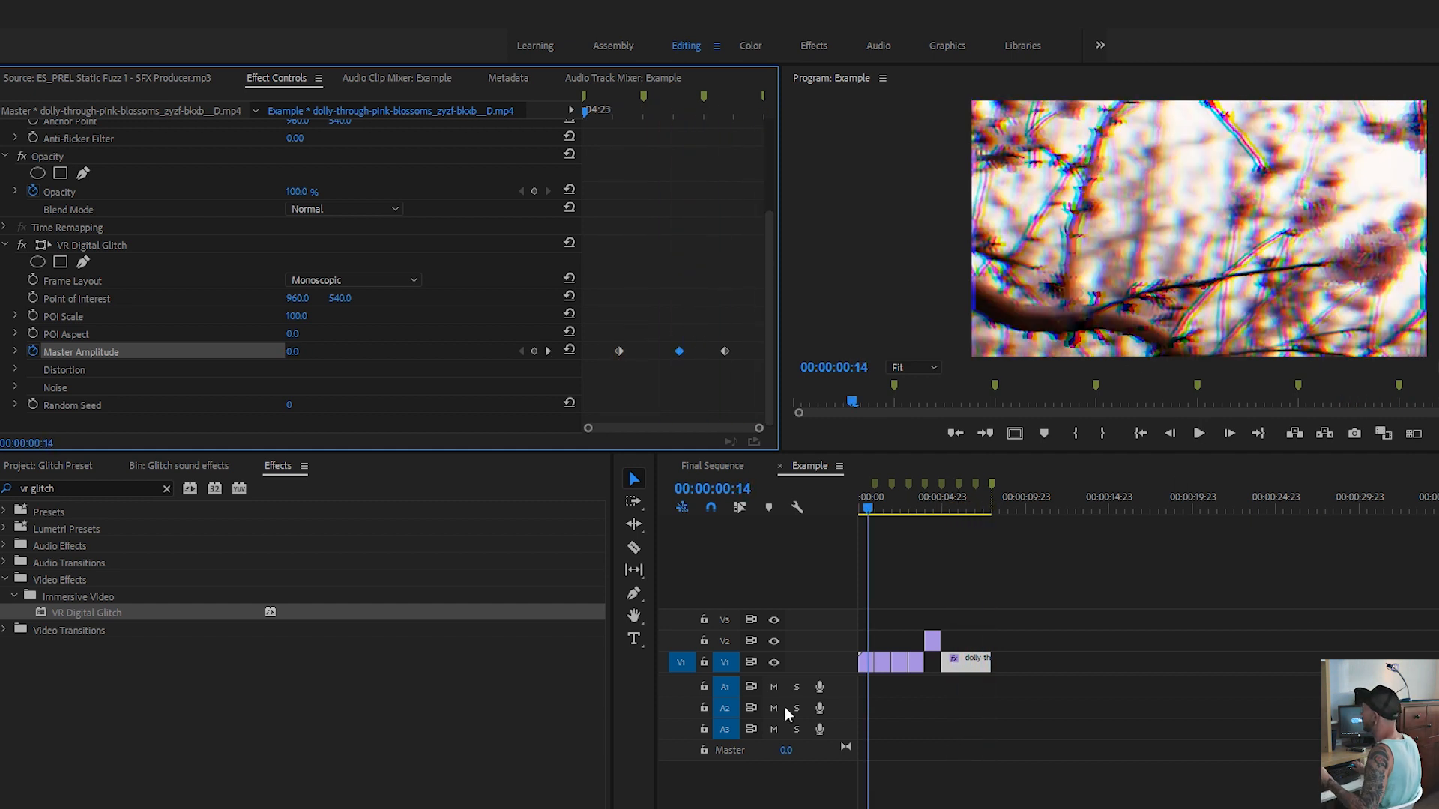
pyautogui.click(47, 464)
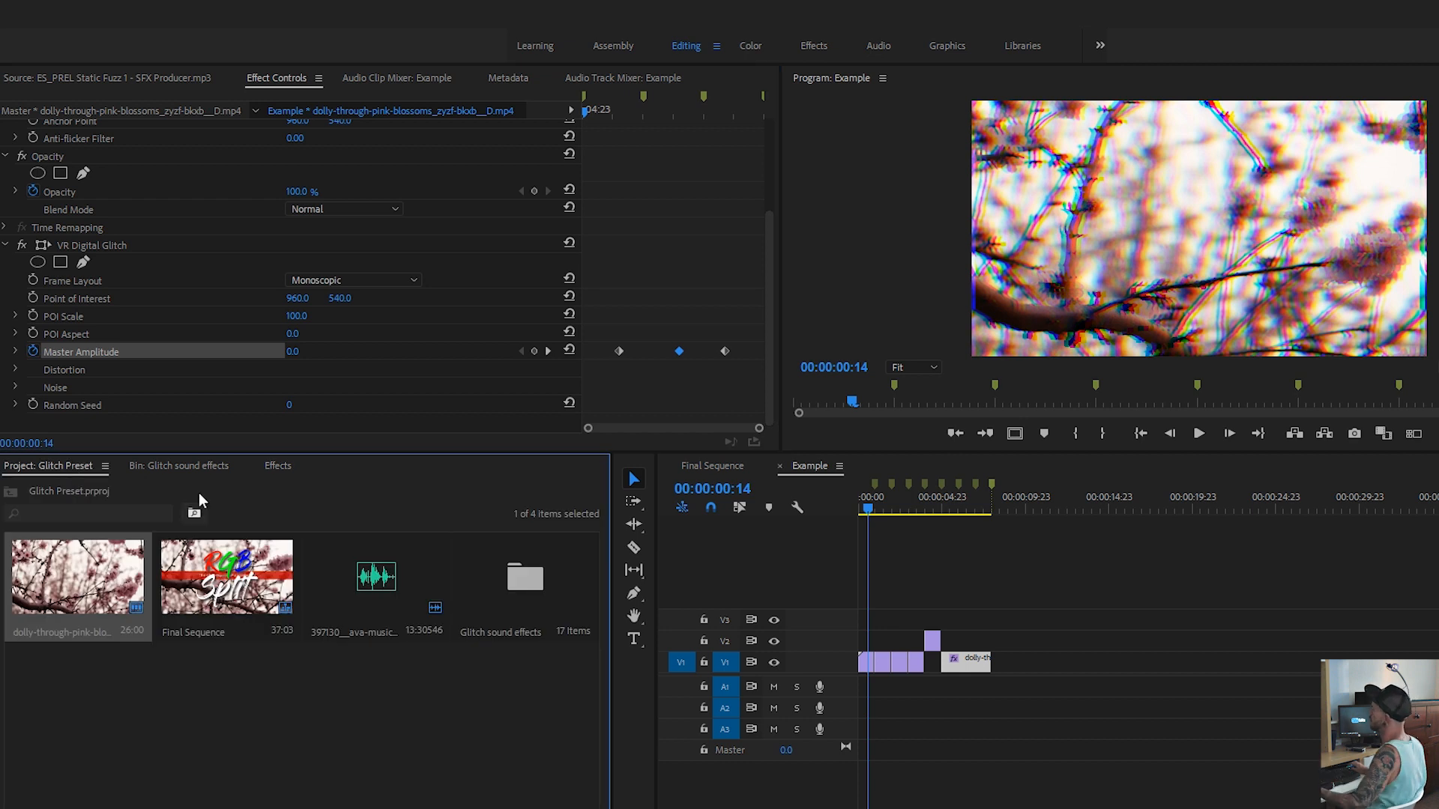
# Locate the preset file in the Google Drive 'RGB SPLIT and glitch' folder and show its options.
pyautogui.click(277, 466)
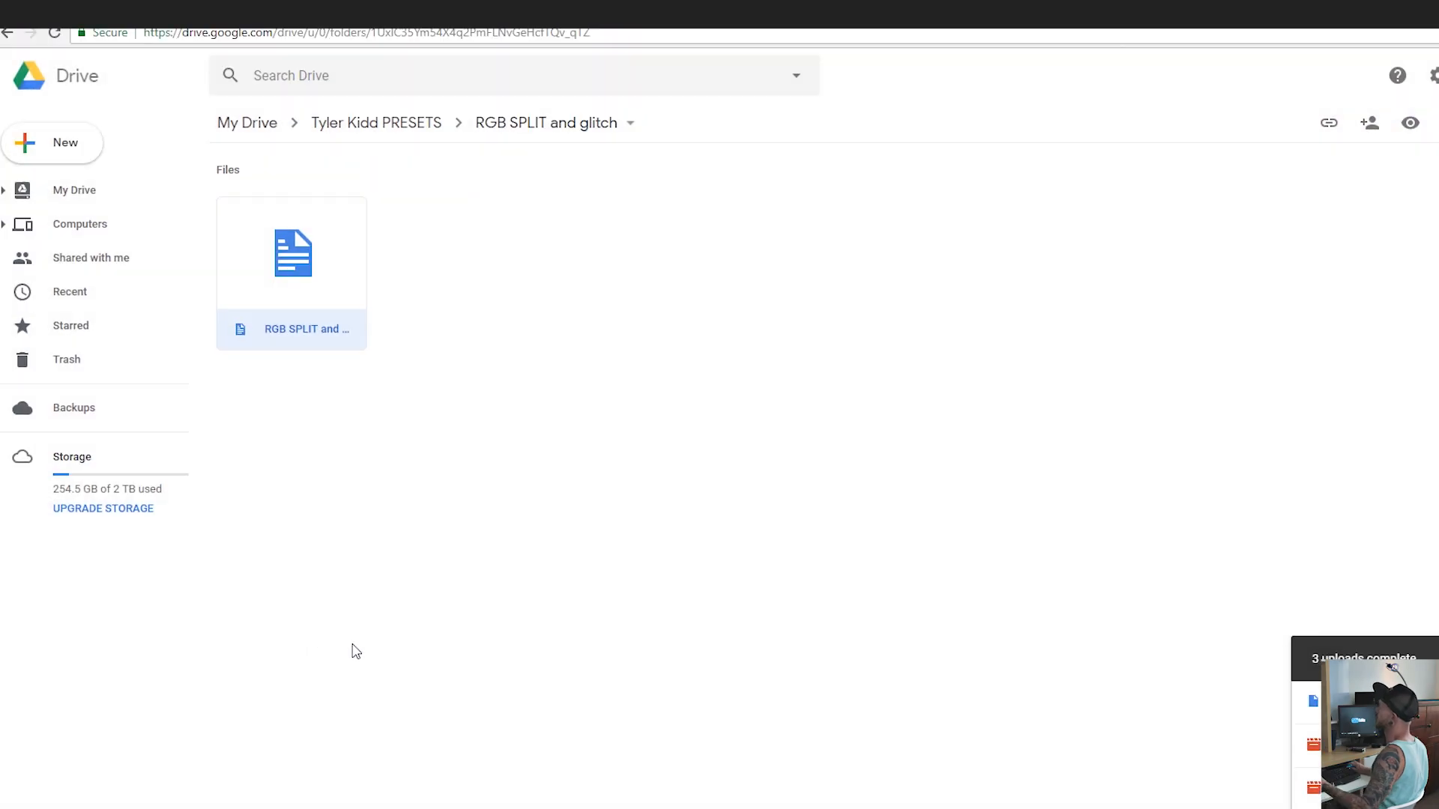
pyautogui.moveTo(316, 321)
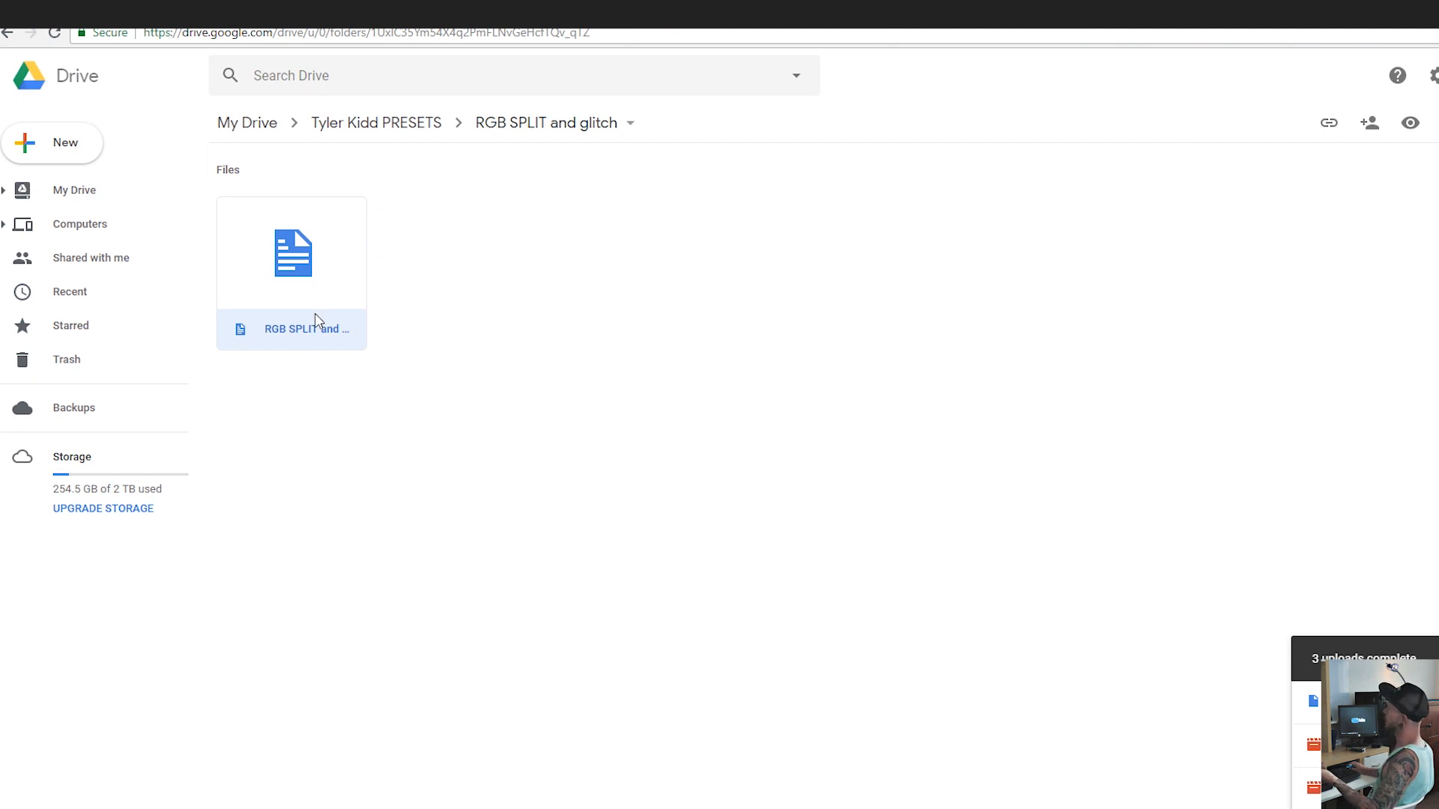
pyautogui.rightClick(290, 253)
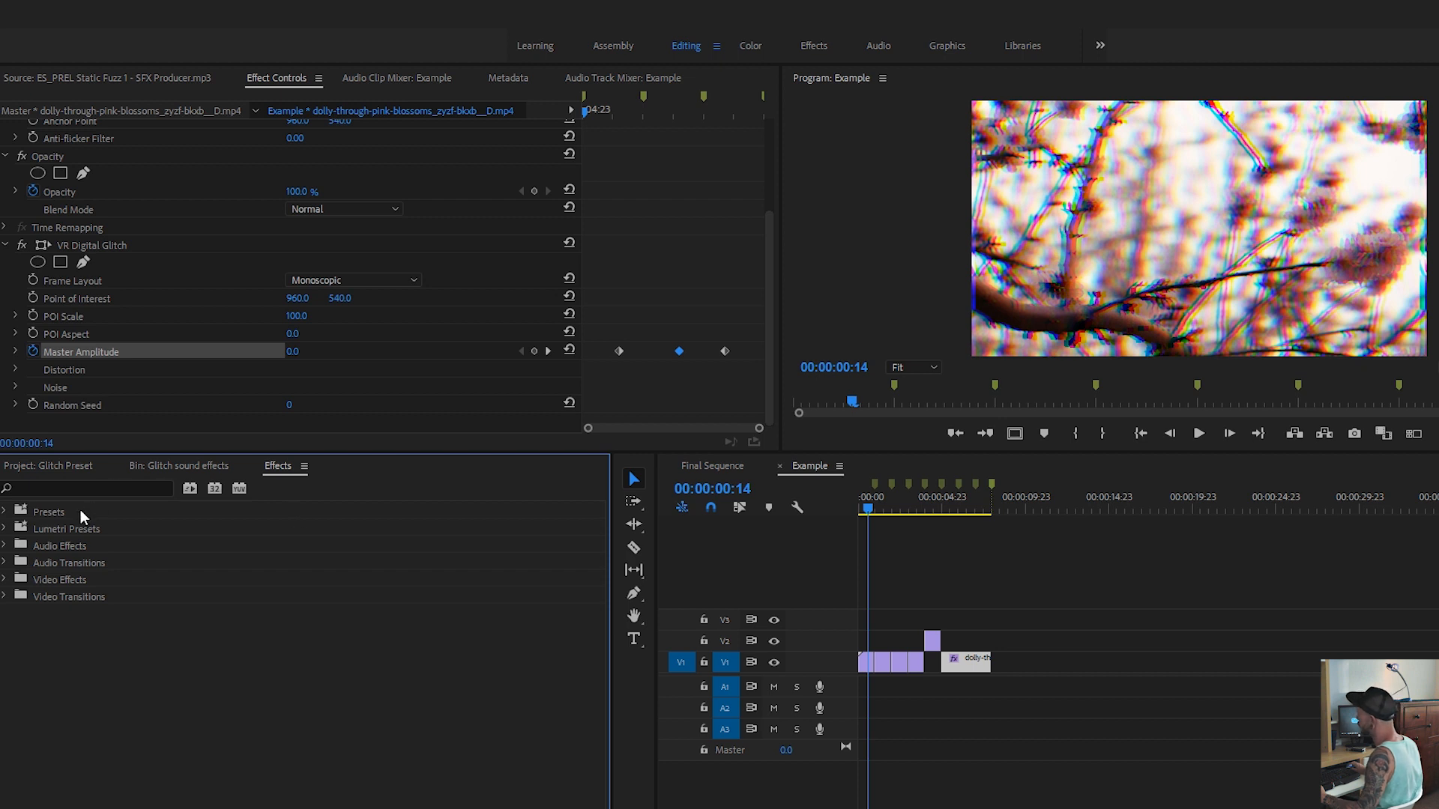
# Import the 'RGB SPLIT and Glitch - Tyler Kidd Preset' .prfpset file into the Presets folder.
pyautogui.rightClick(48, 511)
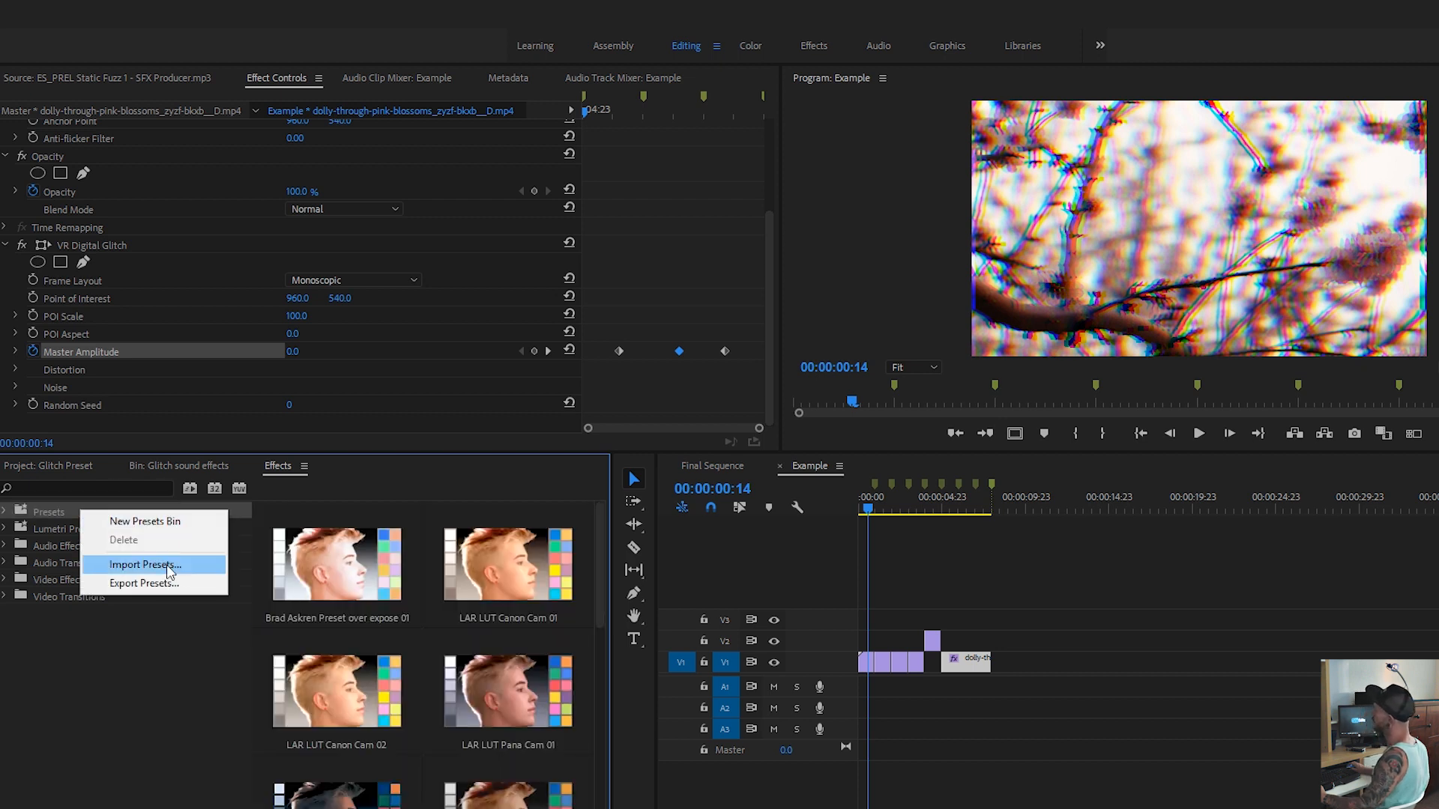
pyautogui.click(144, 565)
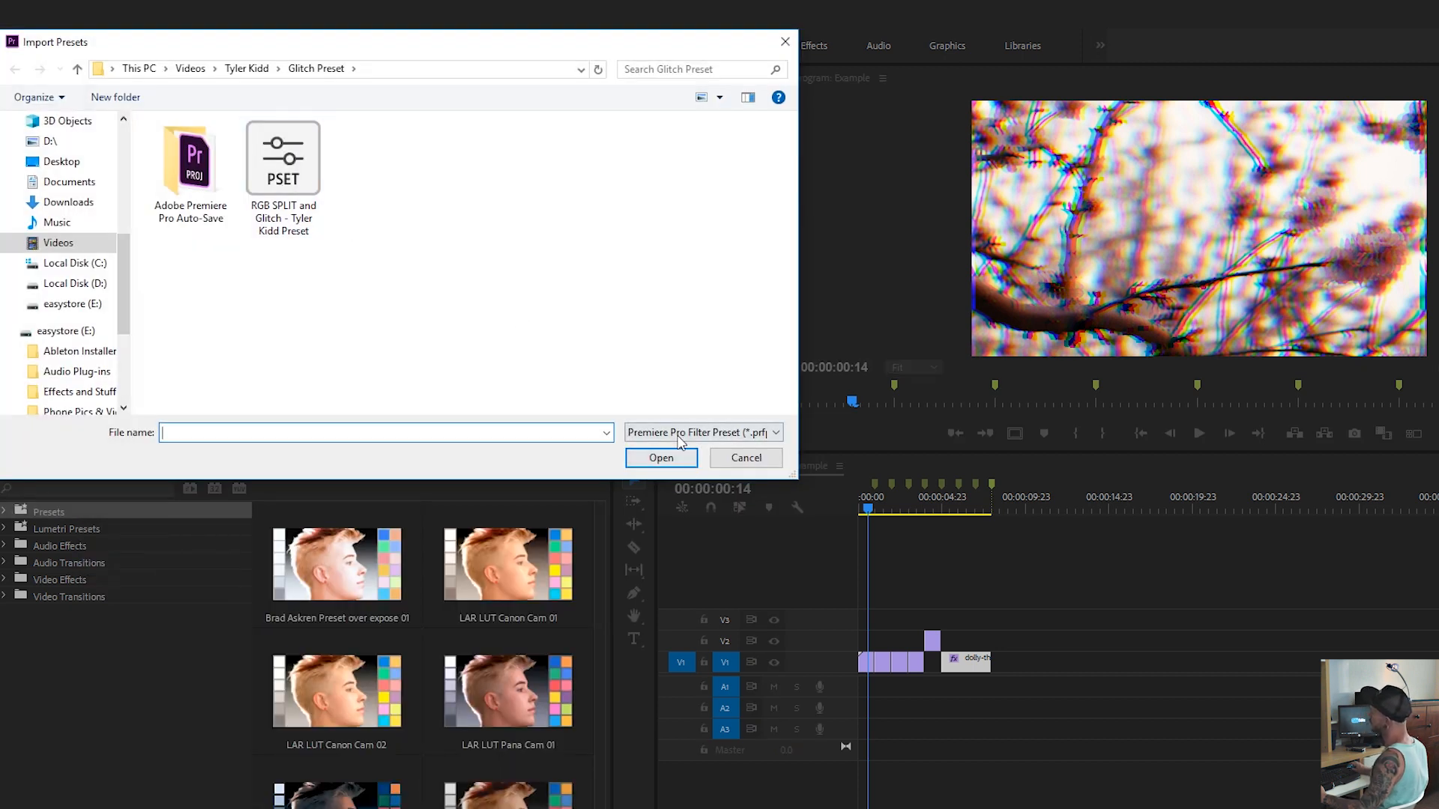
pyautogui.click(283, 157)
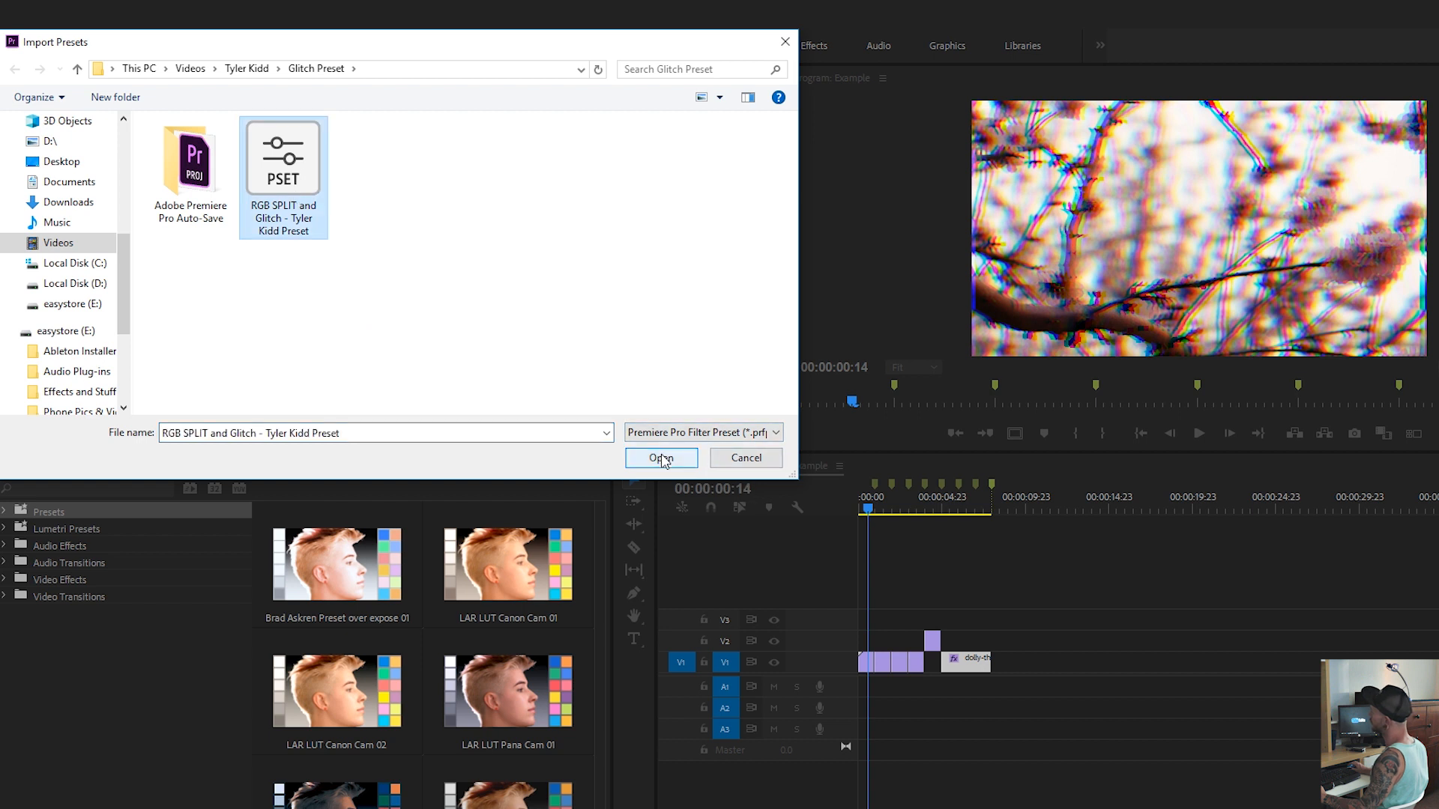
pyautogui.click(661, 459)
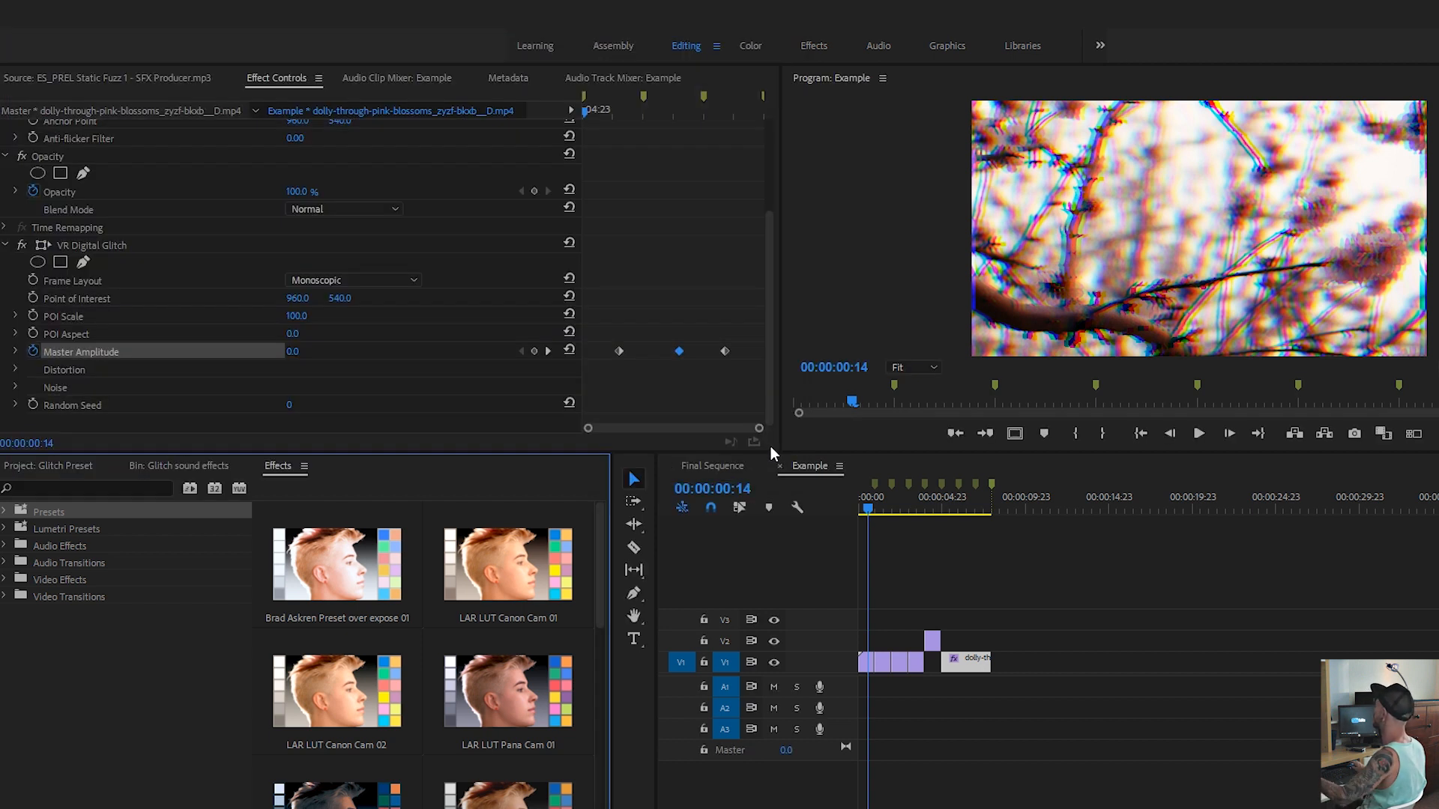